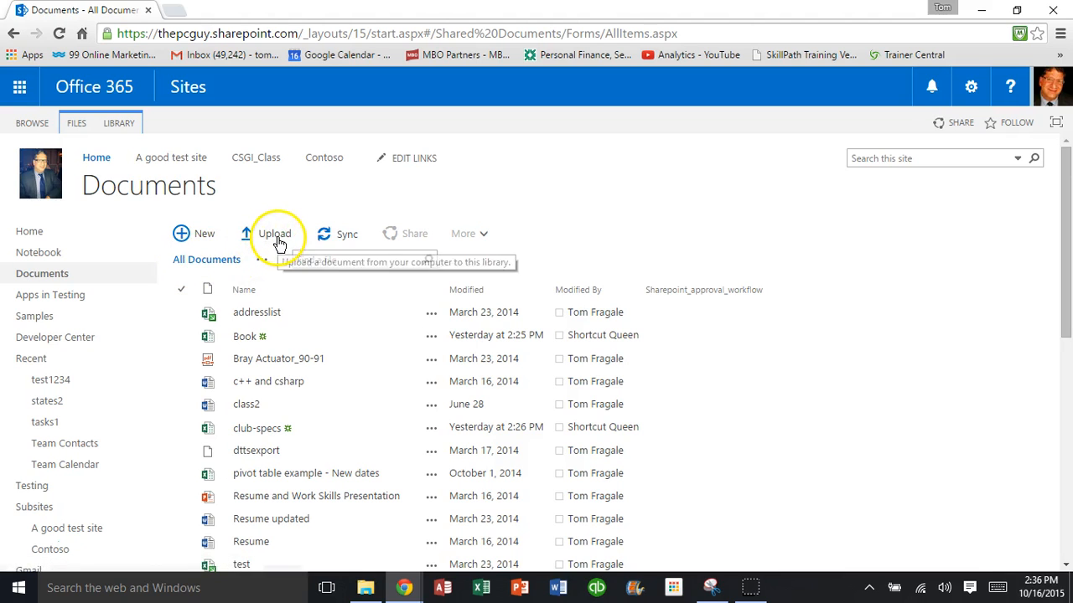
Upload the 'chart example' workbook from the Excel class folder into the Documents library
left_click(275, 233)
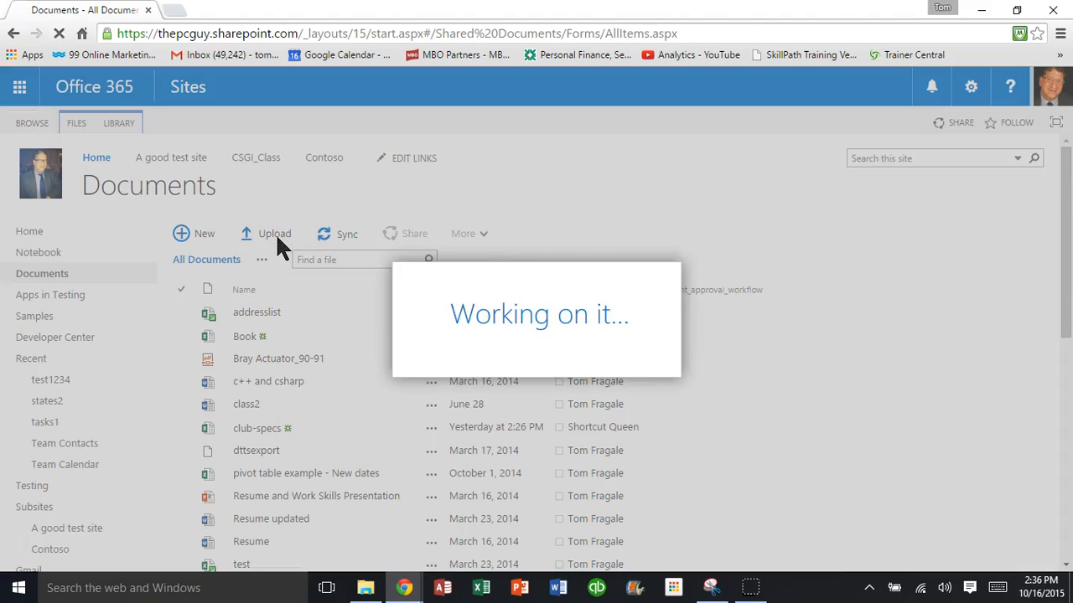
left_click(275, 233)
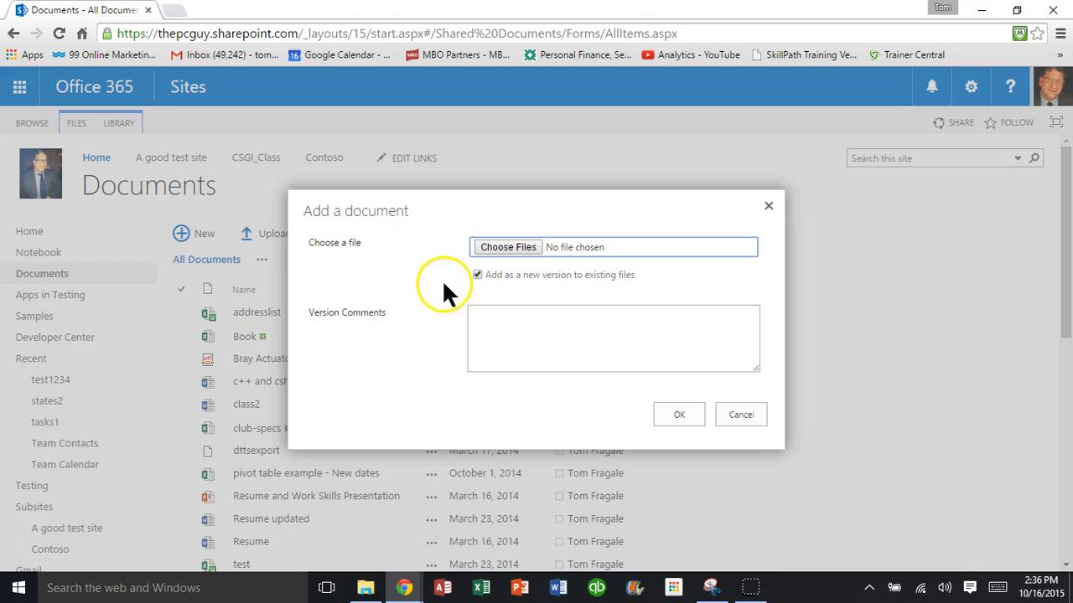
mouse_move(422, 221)
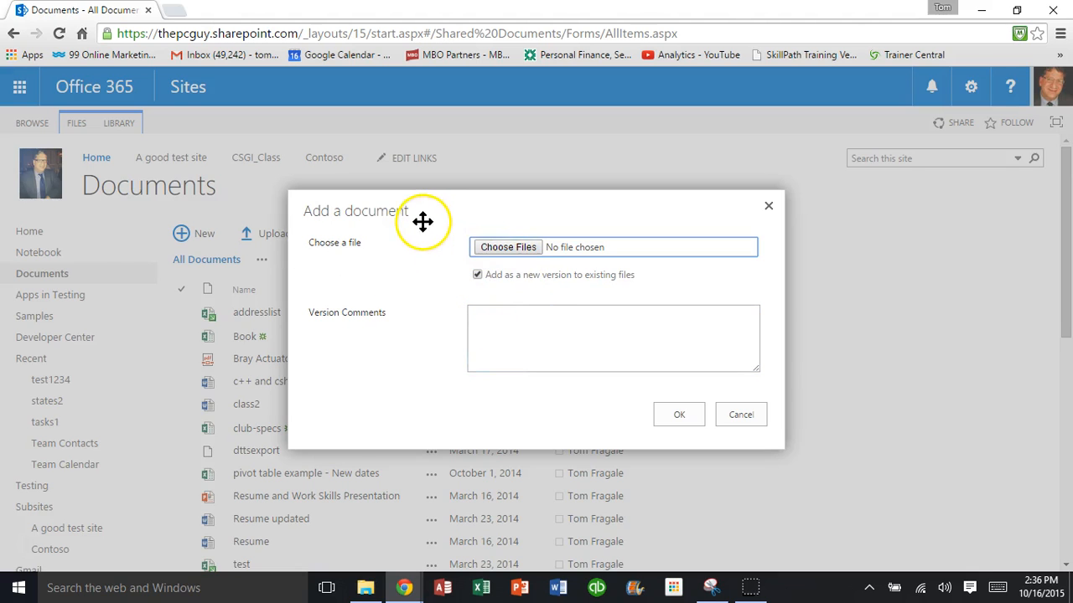
mouse_move(502, 252)
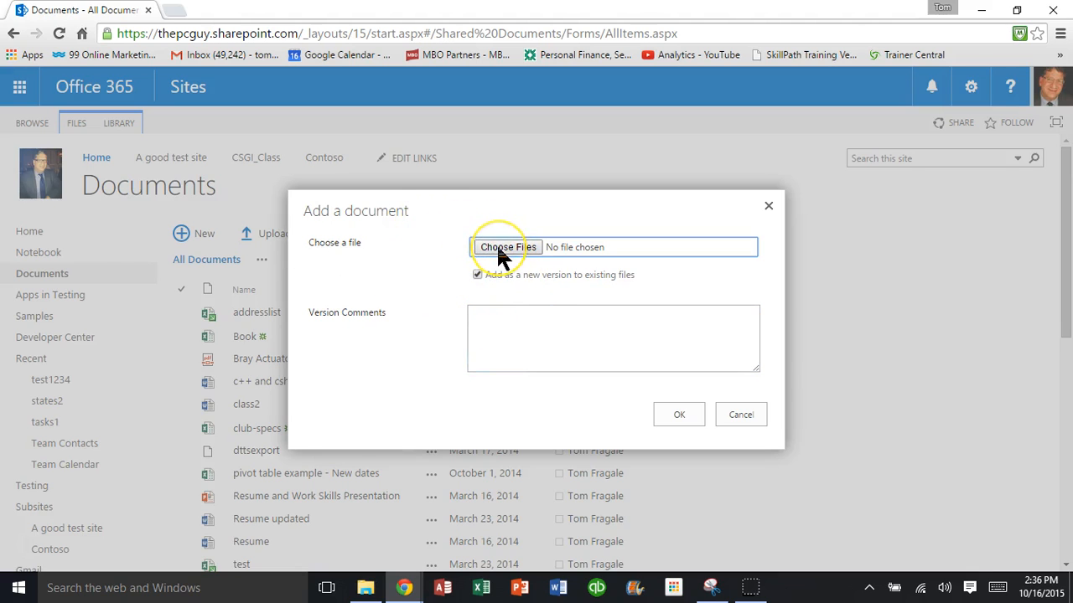
left_click(508, 246)
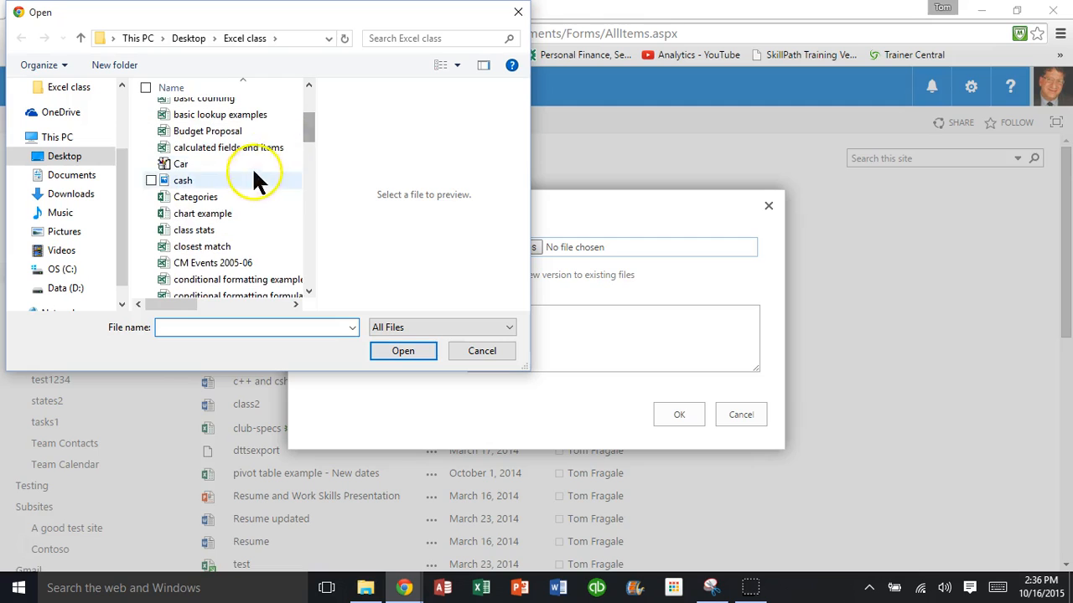
left_click(201, 213)
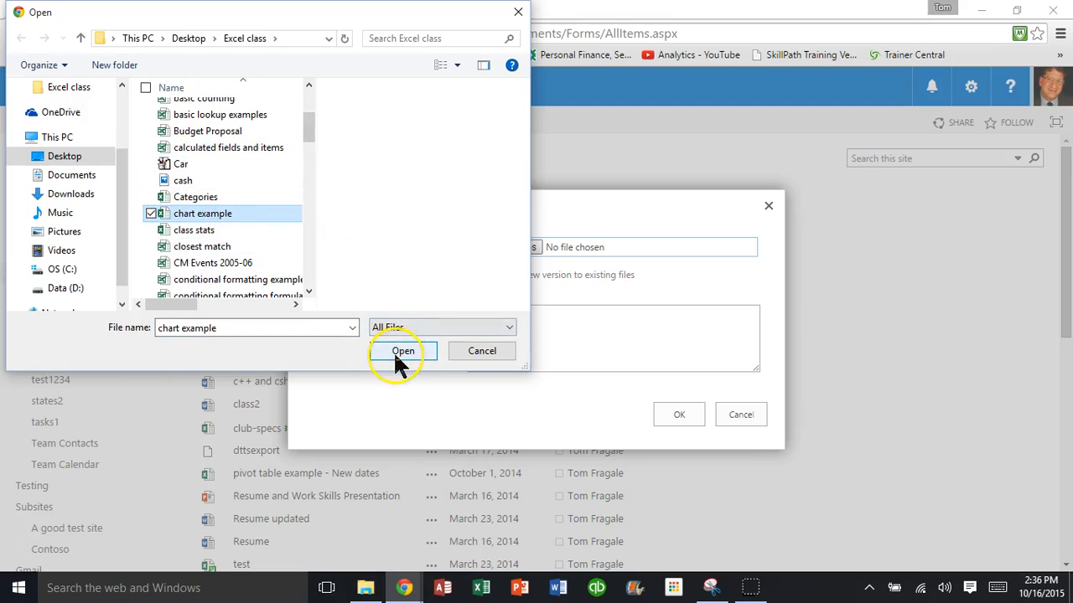
left_click(402, 350)
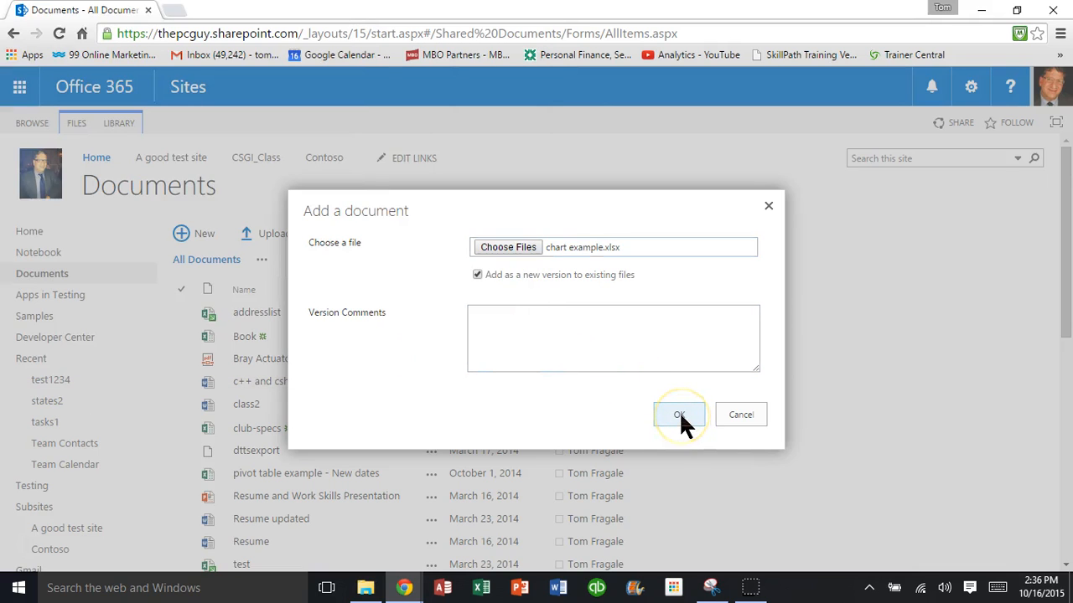
left_click(678, 415)
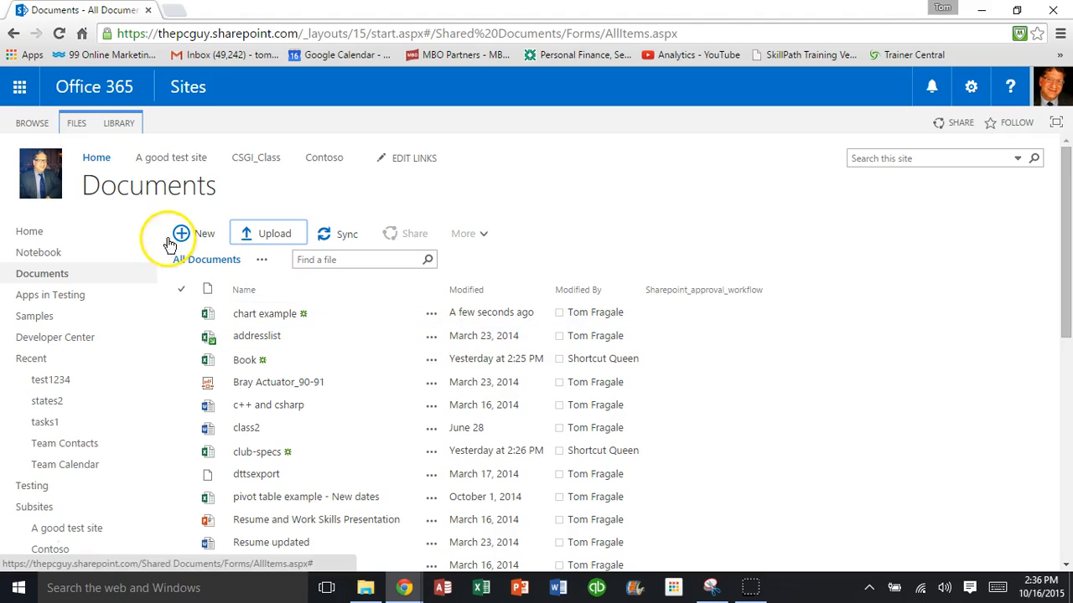
mouse_move(30, 231)
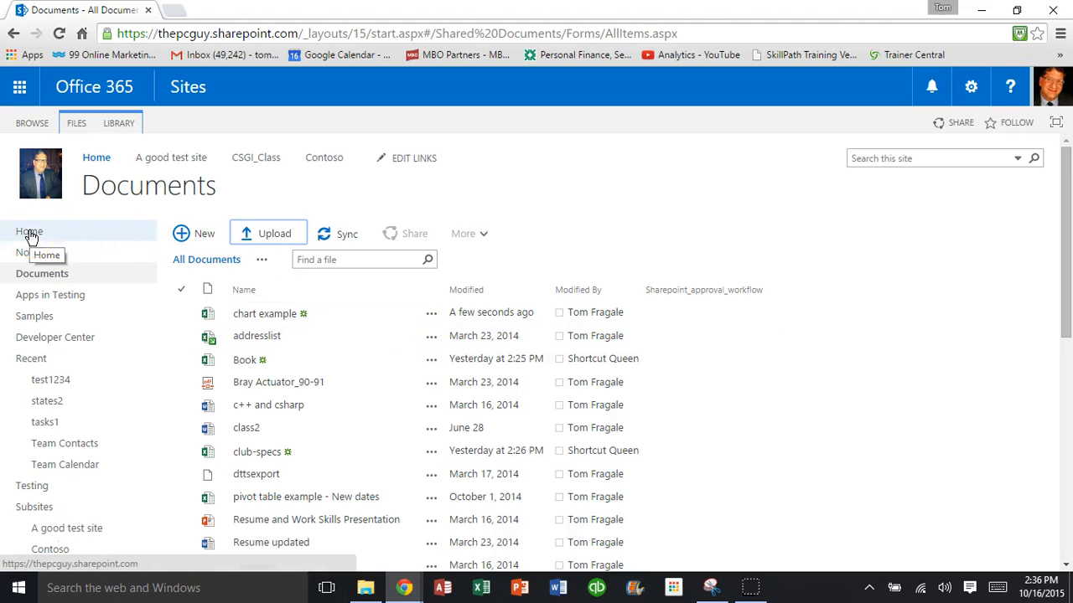
Go to the site home page and put it into edit mode, ready to insert content
left_click(29, 231)
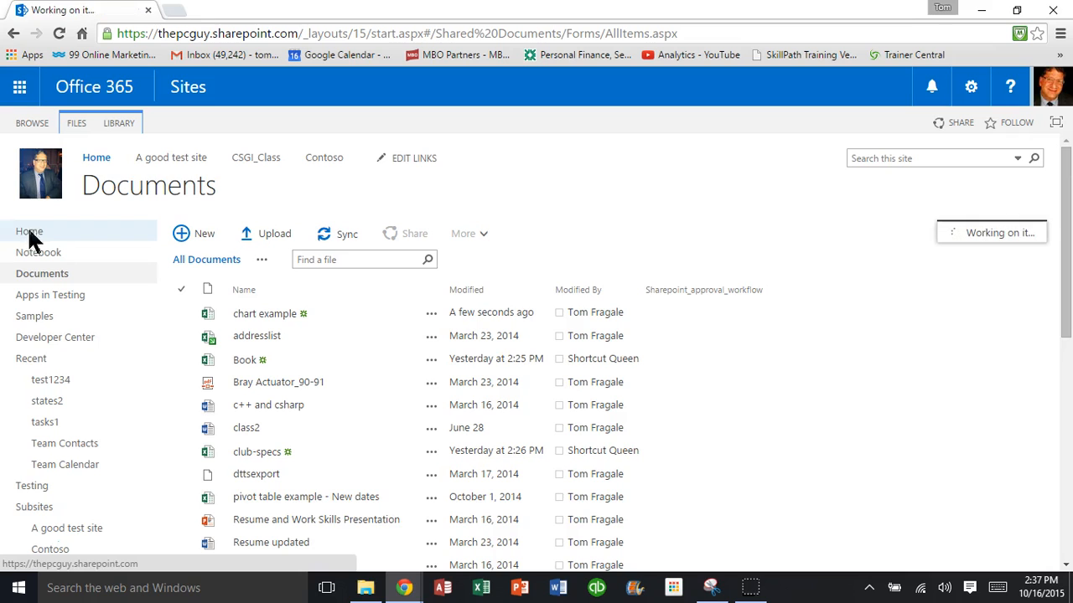
left_click(29, 231)
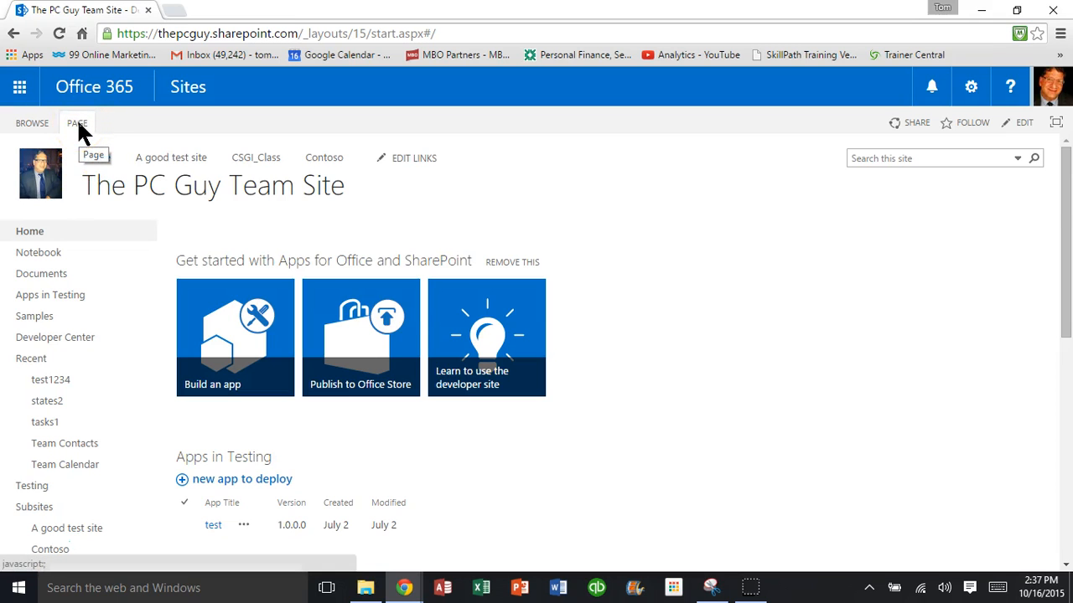
left_click(77, 124)
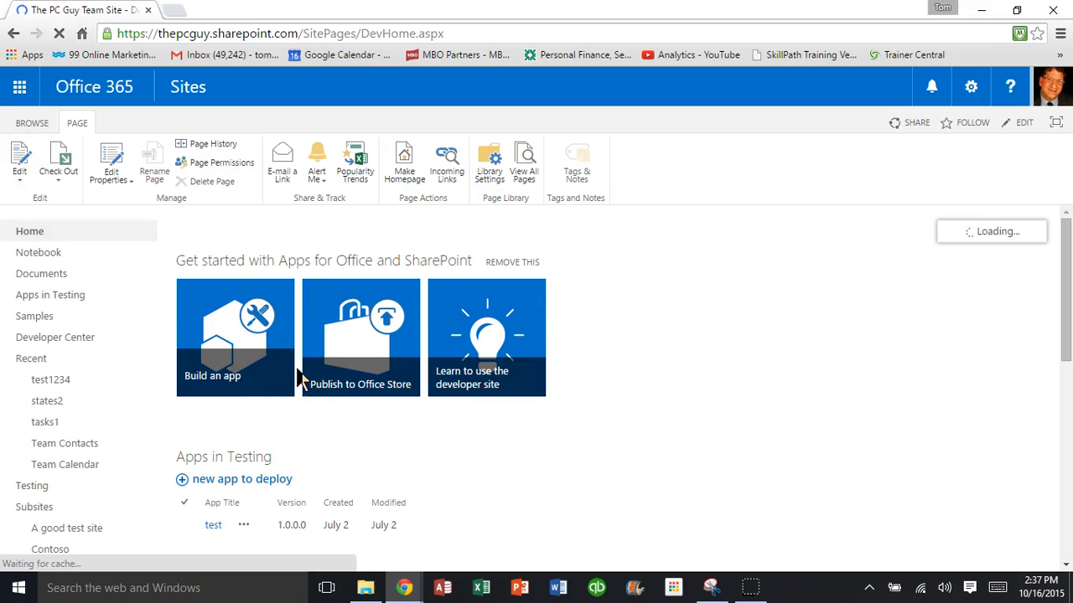
left_click(18, 159)
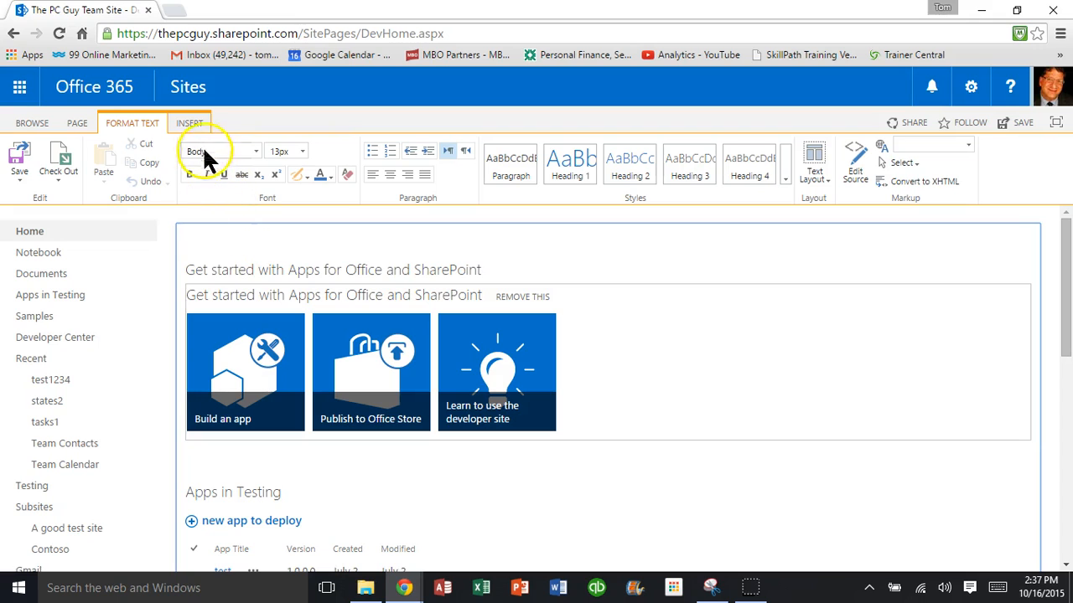
left_click(189, 123)
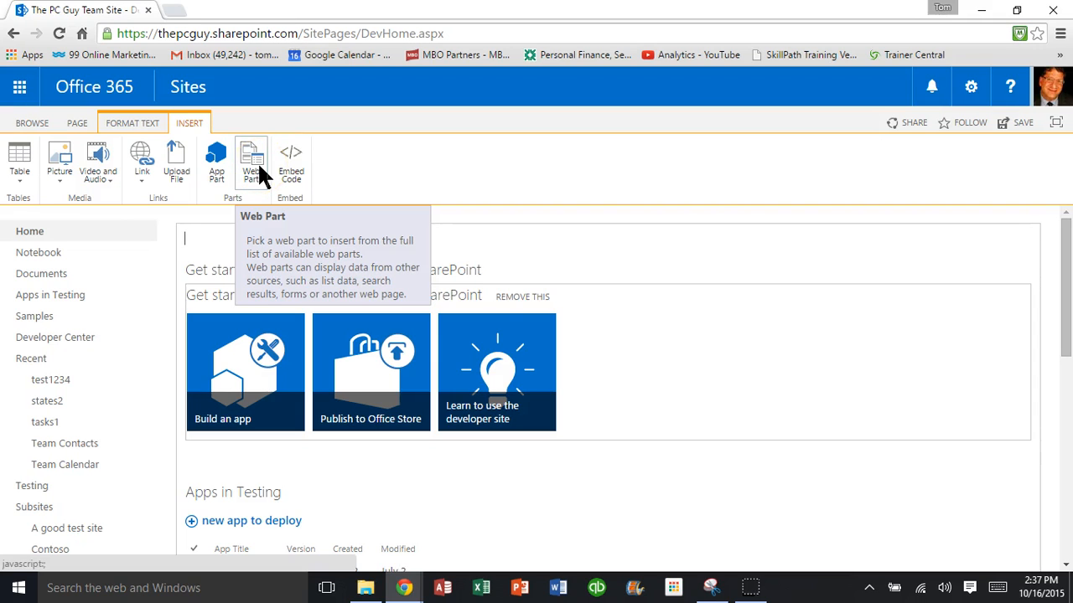
Add an Excel Web Access web part from the Business Data category to the home page
left_click(251, 159)
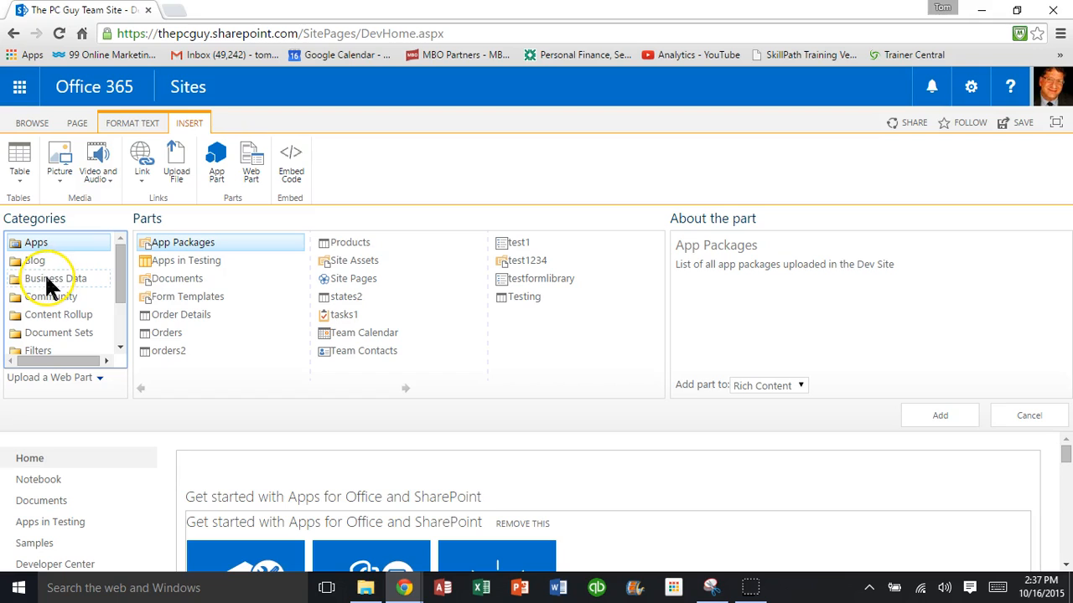
mouse_move(55, 278)
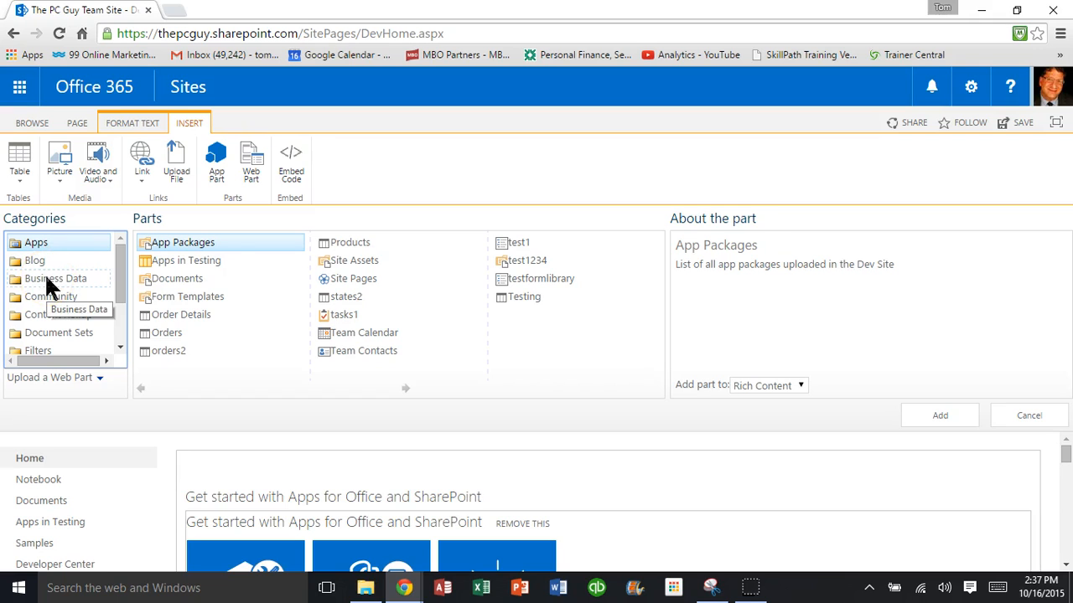
left_click(55, 278)
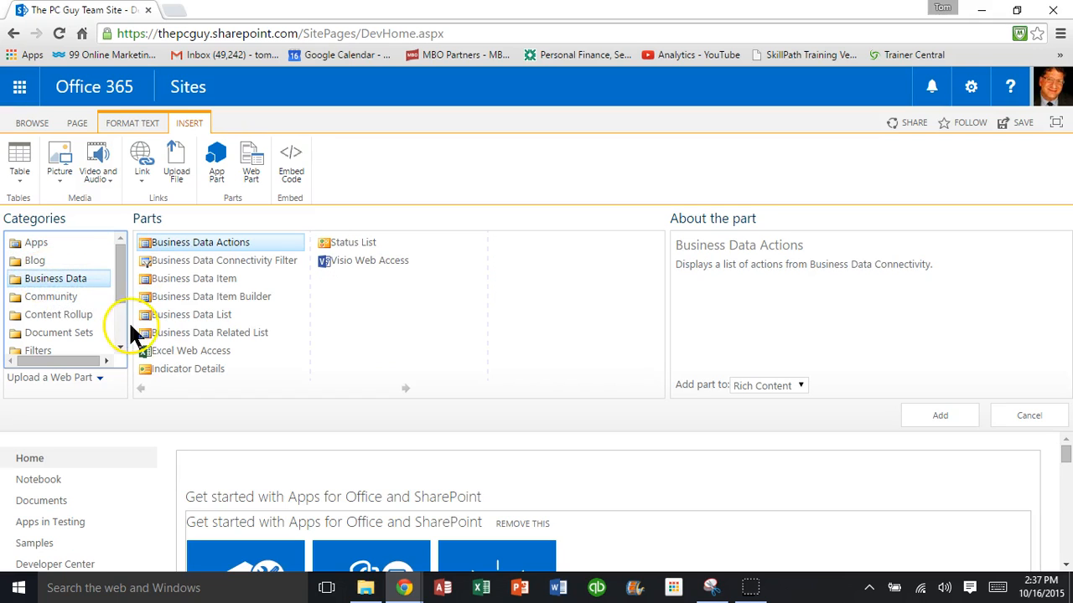
mouse_move(185, 361)
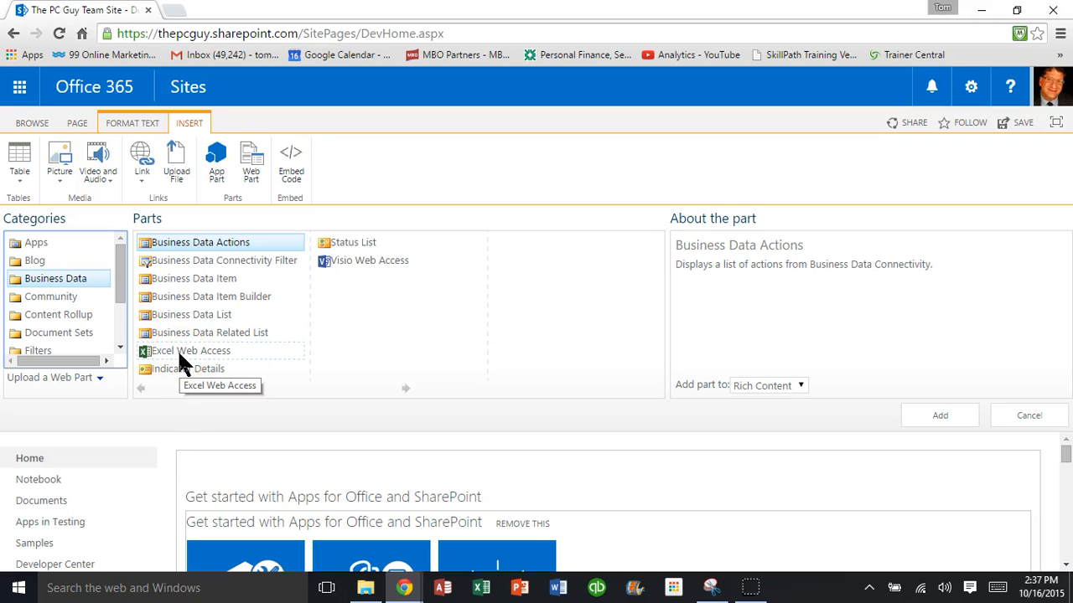
left_click(191, 350)
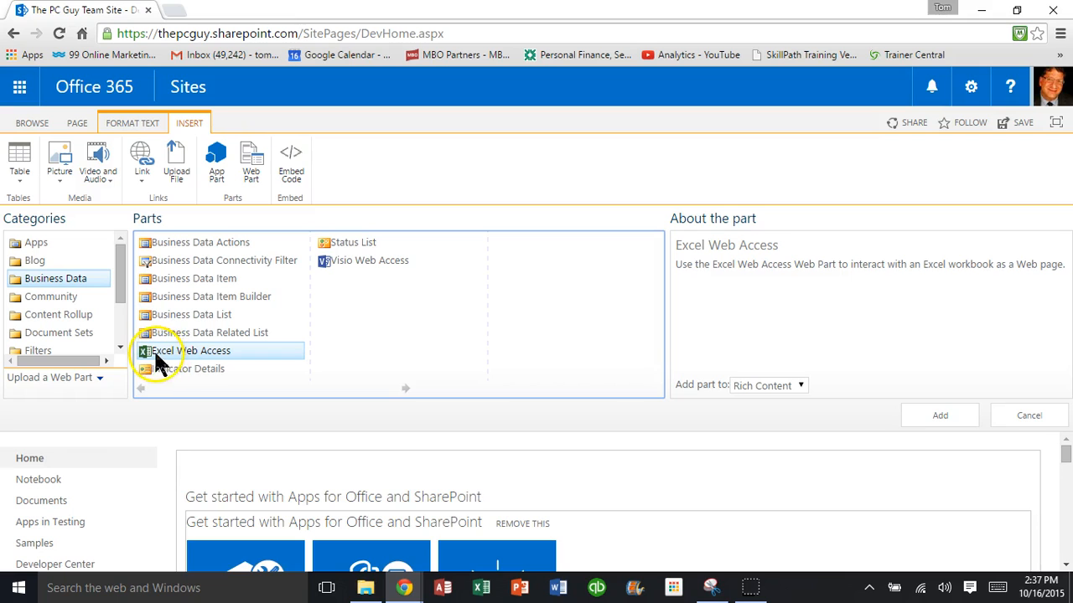
mouse_move(279, 356)
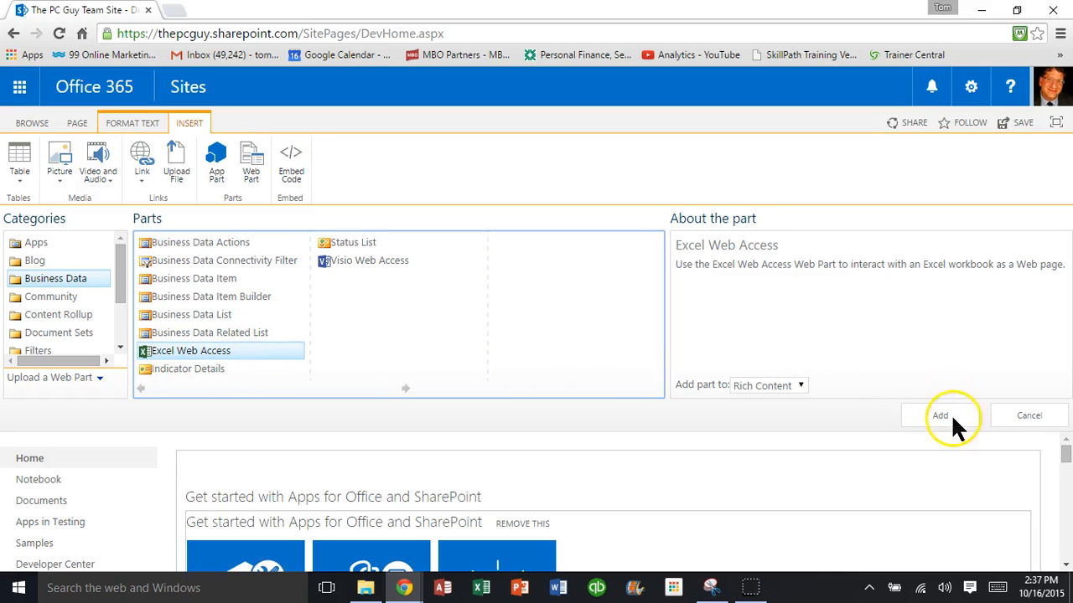
left_click(938, 416)
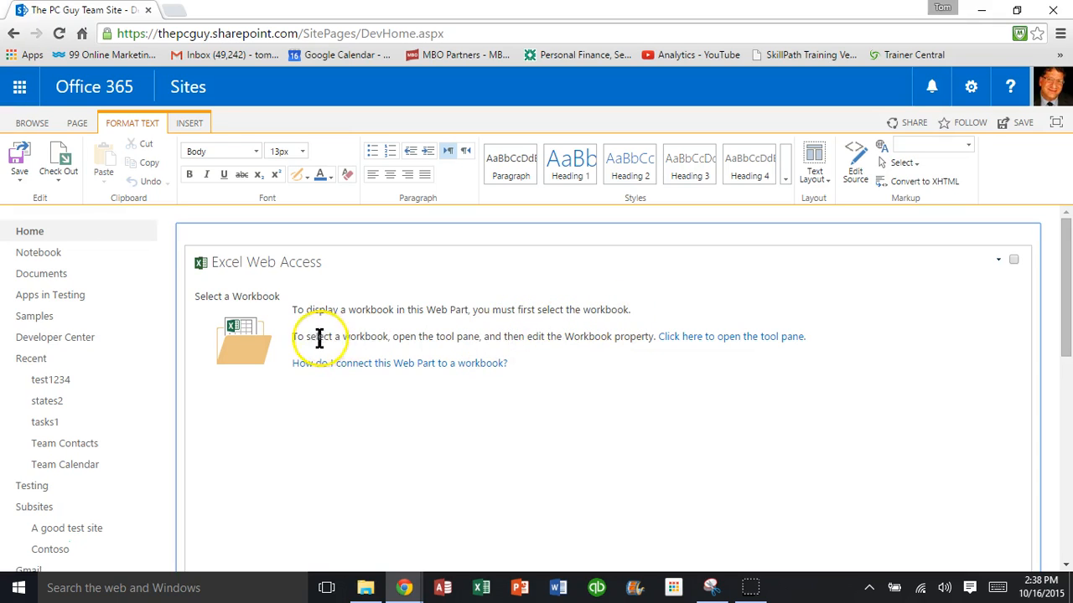
mouse_move(477, 339)
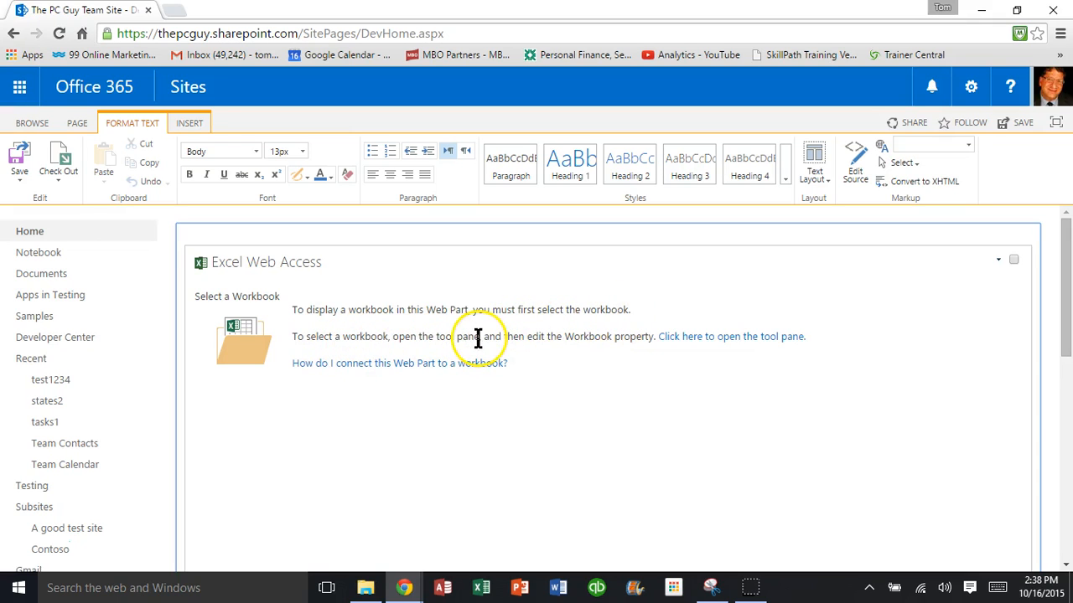
mouse_move(622, 344)
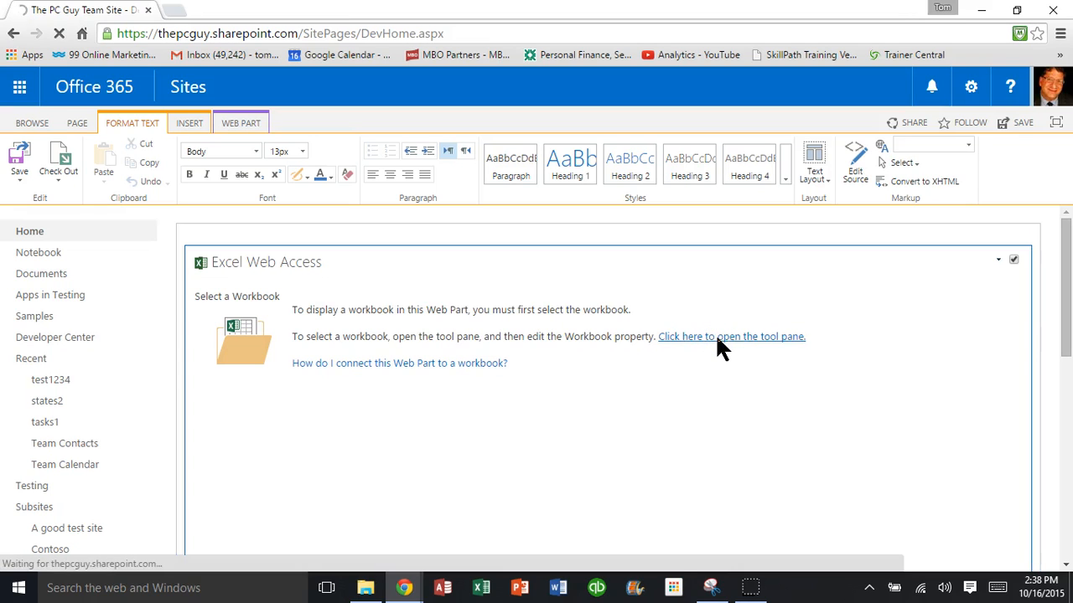
Open the Excel Web Access tool pane and browse for a workbook via the asset picker
left_click(730, 336)
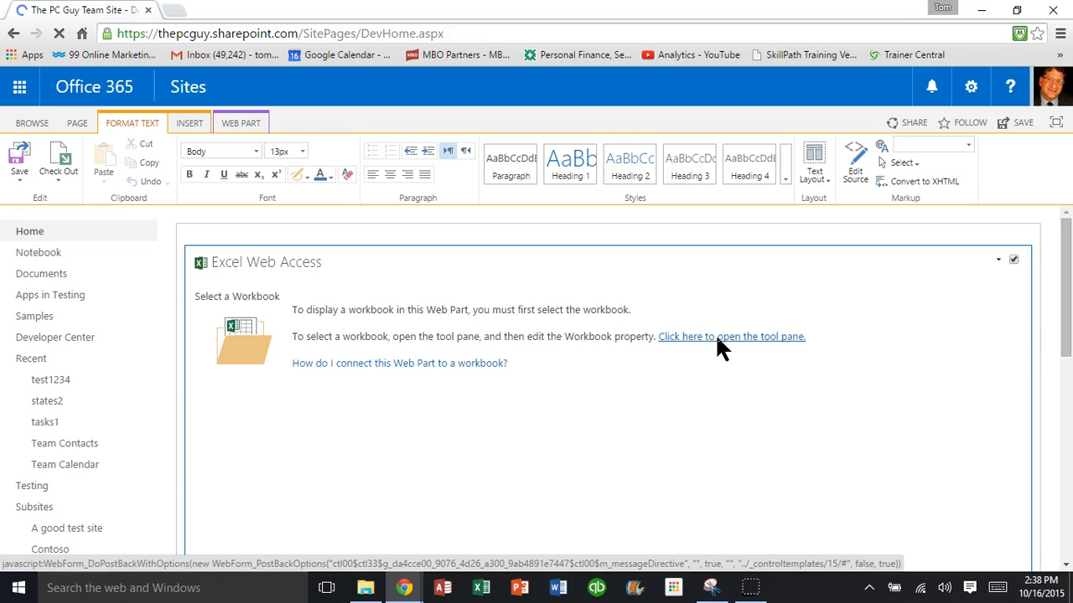
left_click(731, 335)
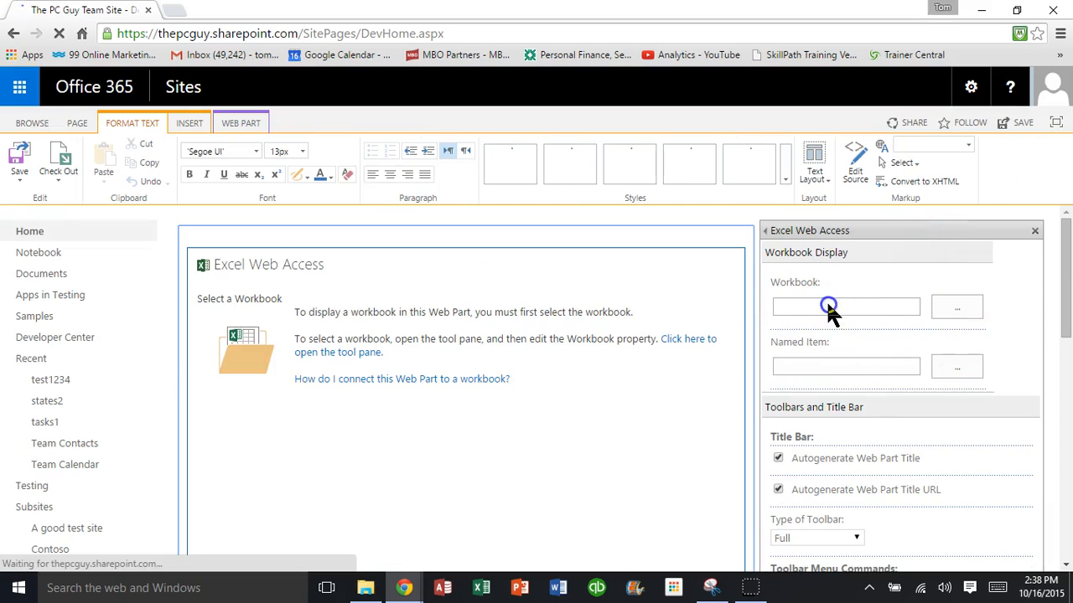
left_click(845, 305)
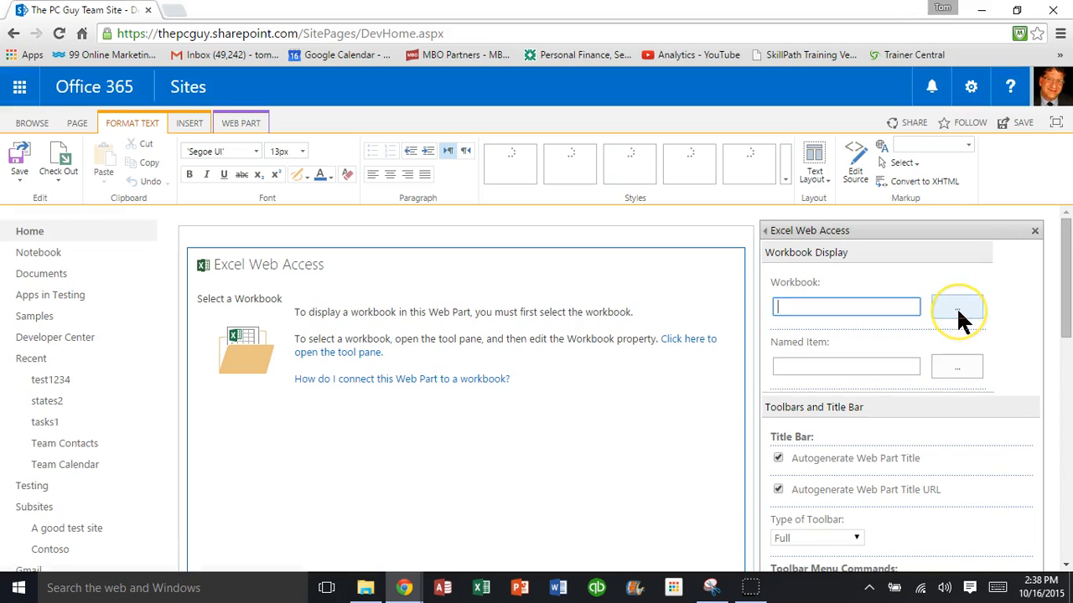
left_click(955, 307)
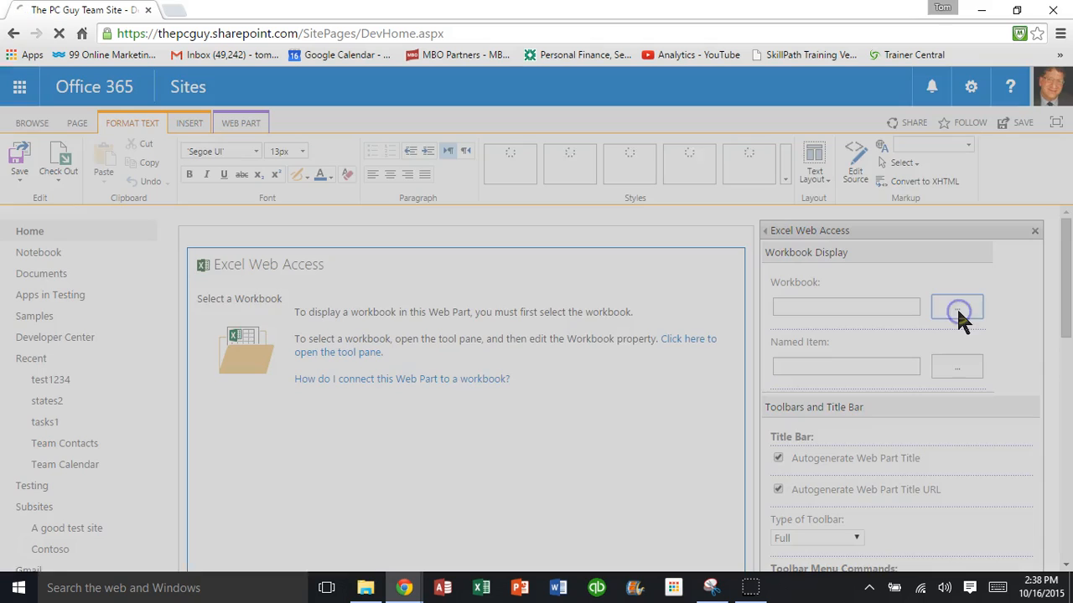
left_click(955, 307)
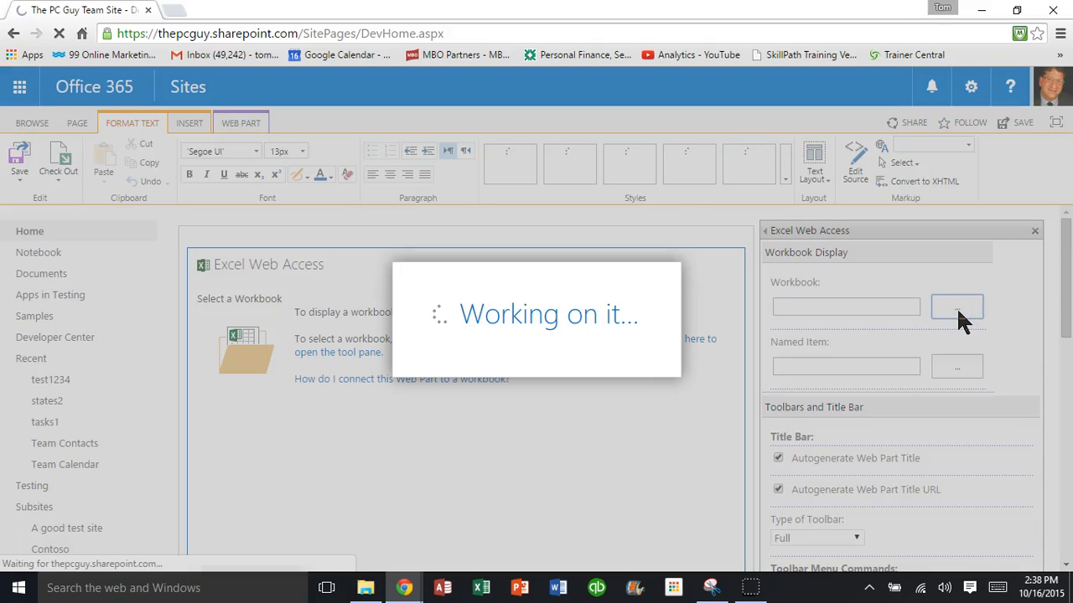
Set the web part's Workbook to Shared Documents/chart example.xlsx from the Documents library
left_click(957, 307)
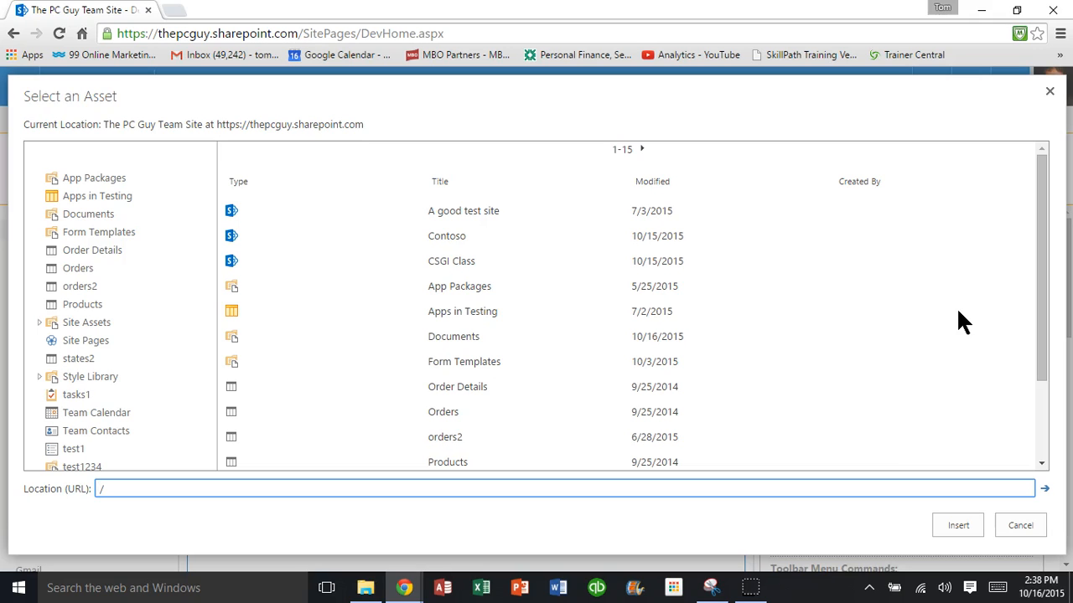
mouse_move(166, 259)
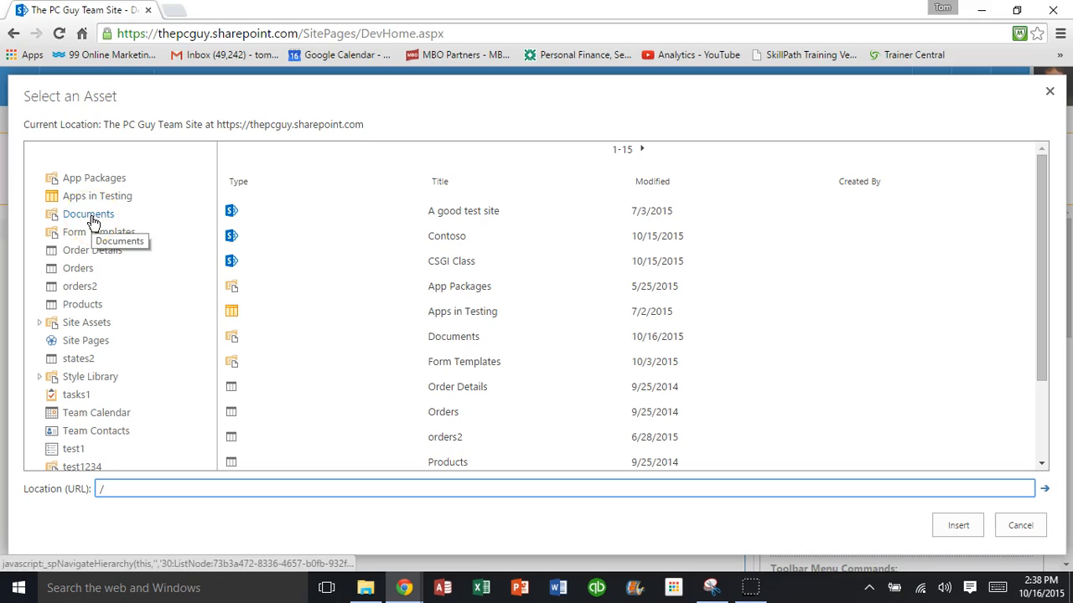
left_click(87, 214)
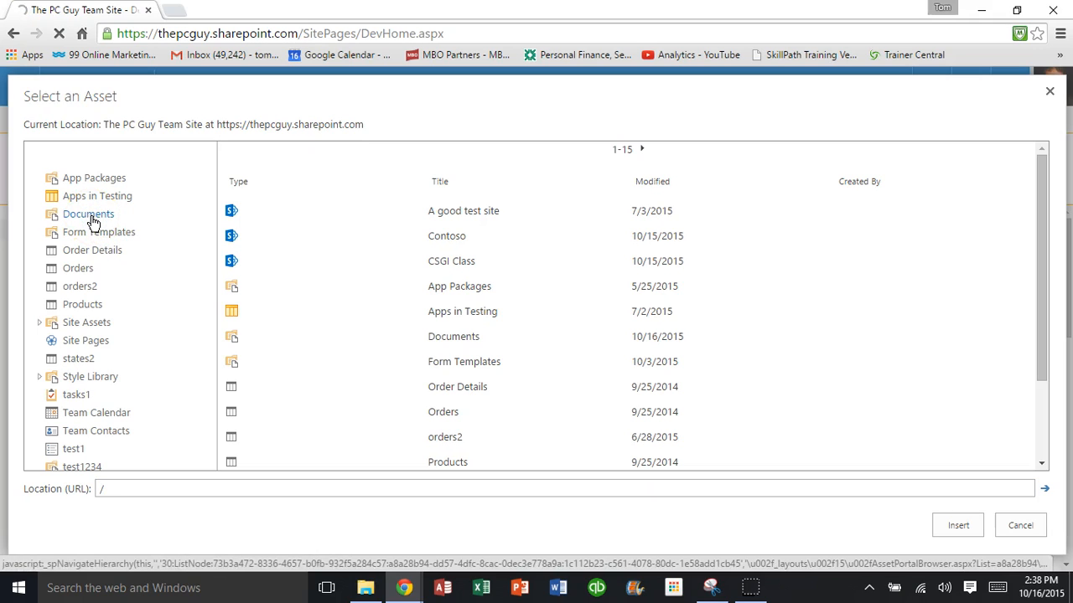
left_click(87, 215)
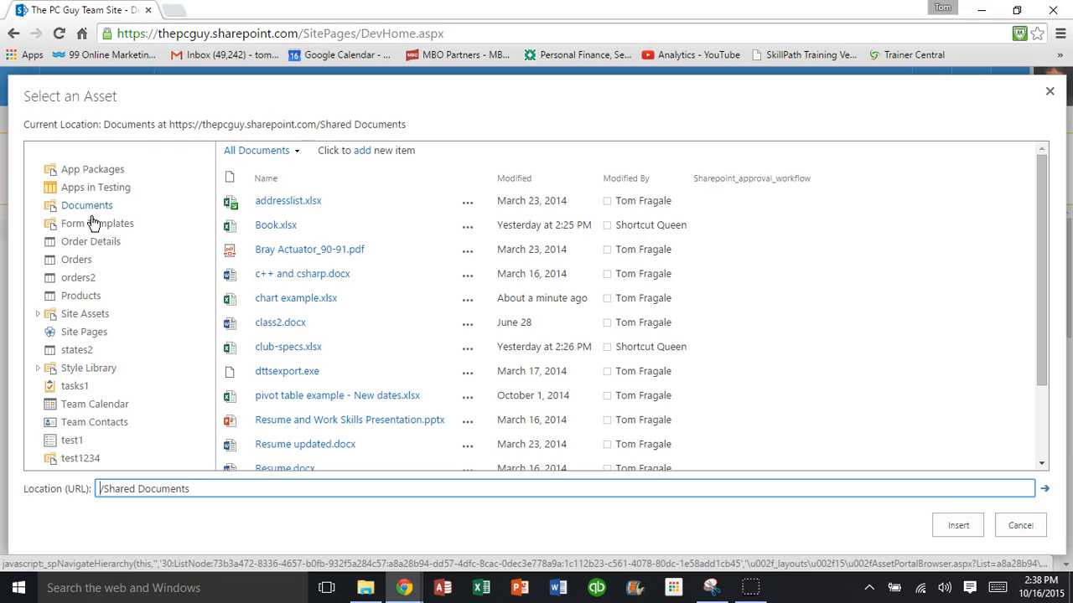
left_click(295, 298)
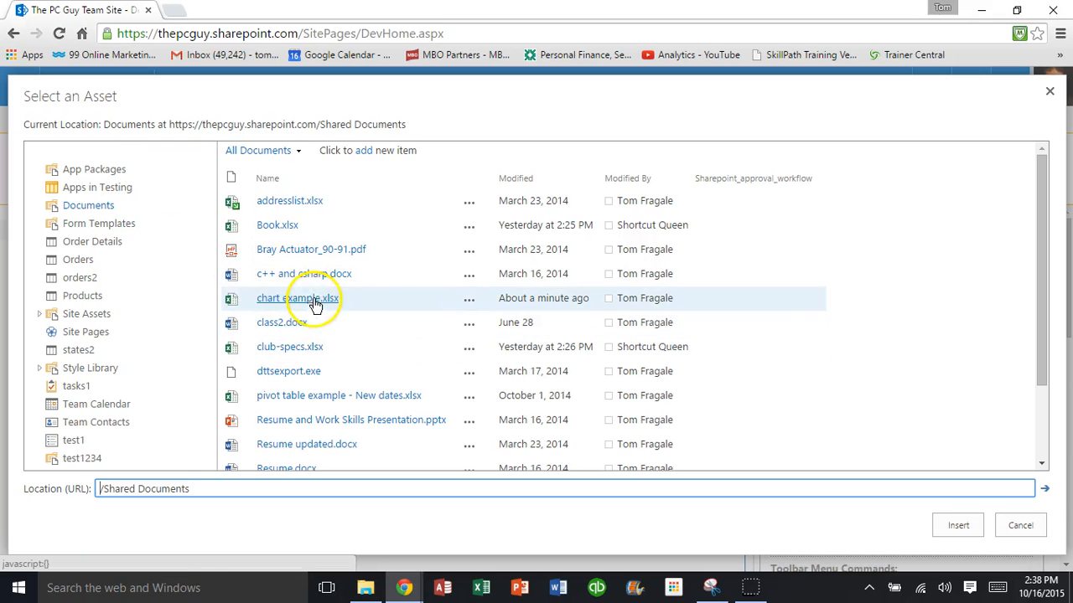
left_click(299, 299)
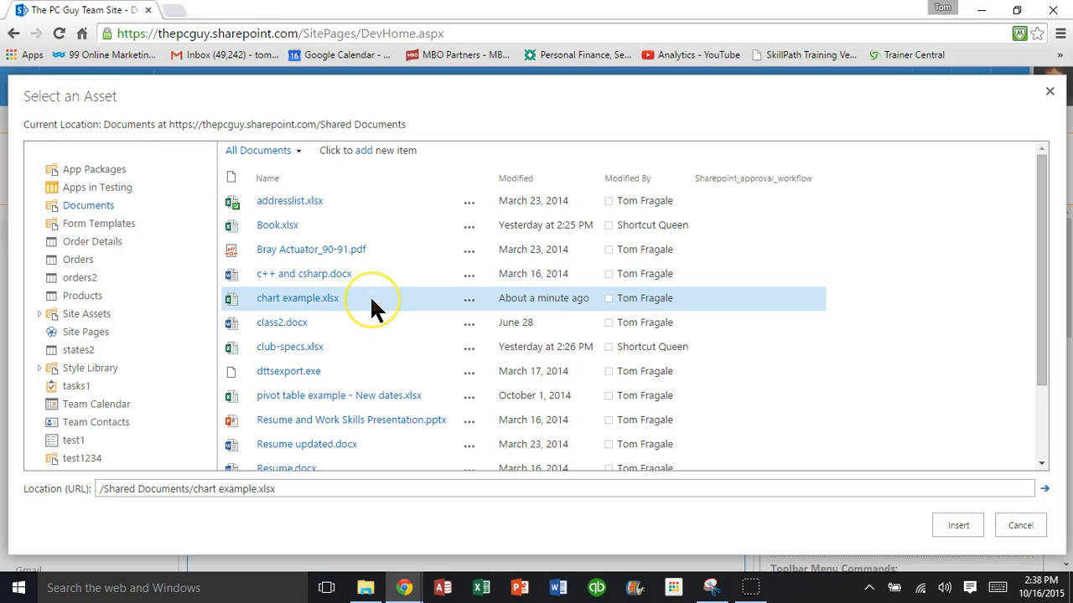
mouse_move(830, 452)
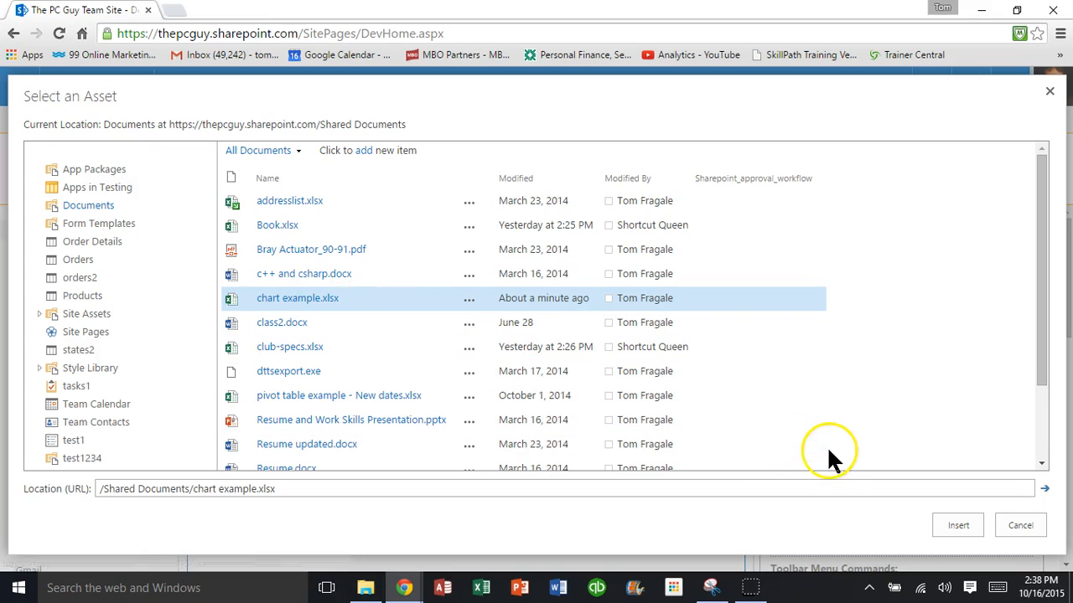
mouse_move(959, 526)
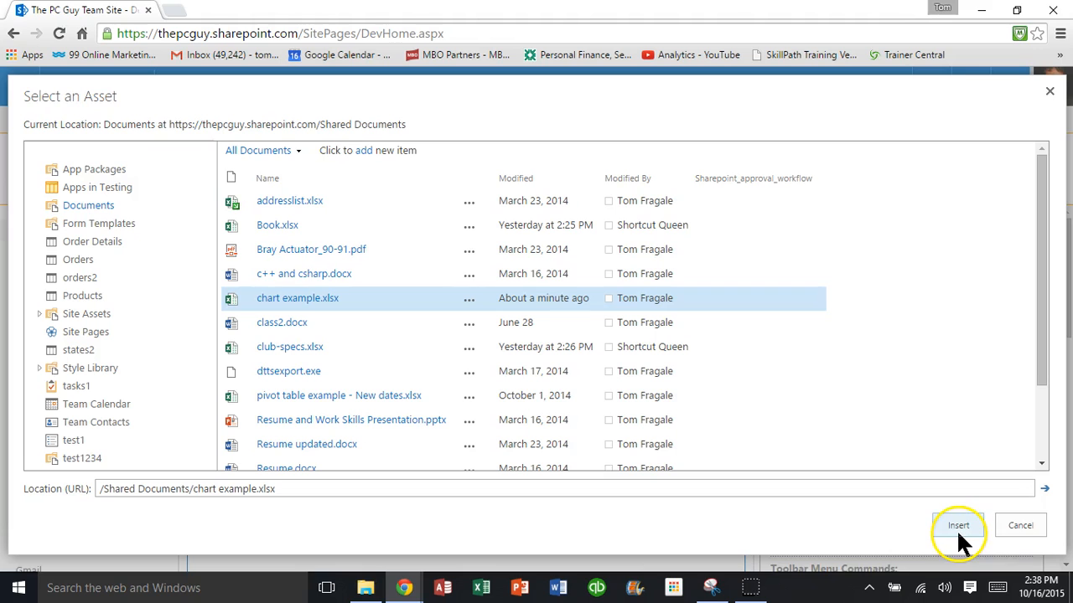
left_click(958, 525)
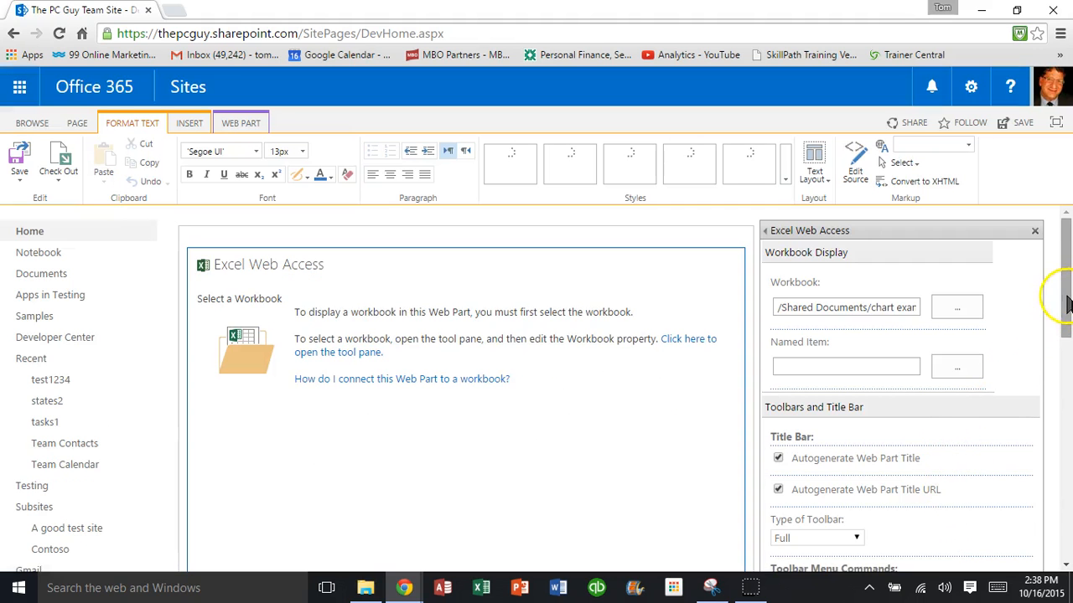
Review the remaining tool pane options, then Apply and OK the web part settings
left_click(845, 365)
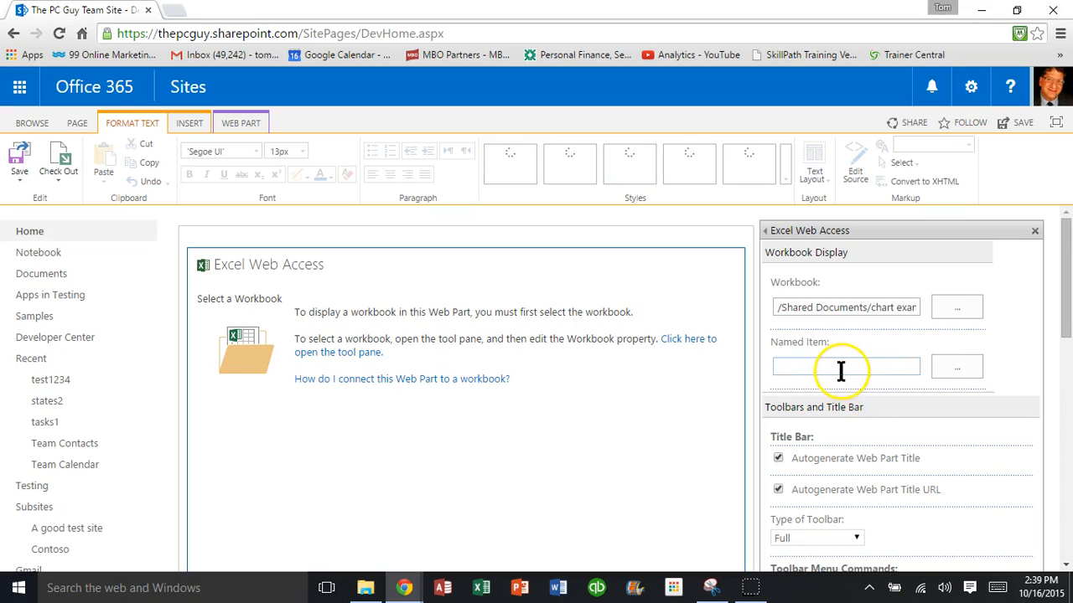
mouse_move(829, 344)
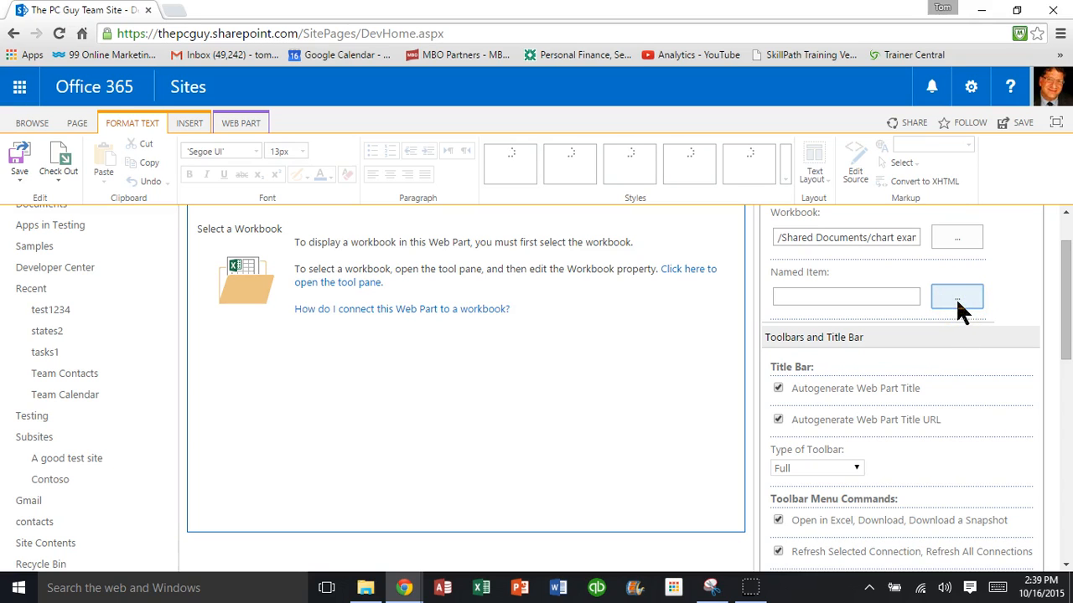
scroll("down", 3)
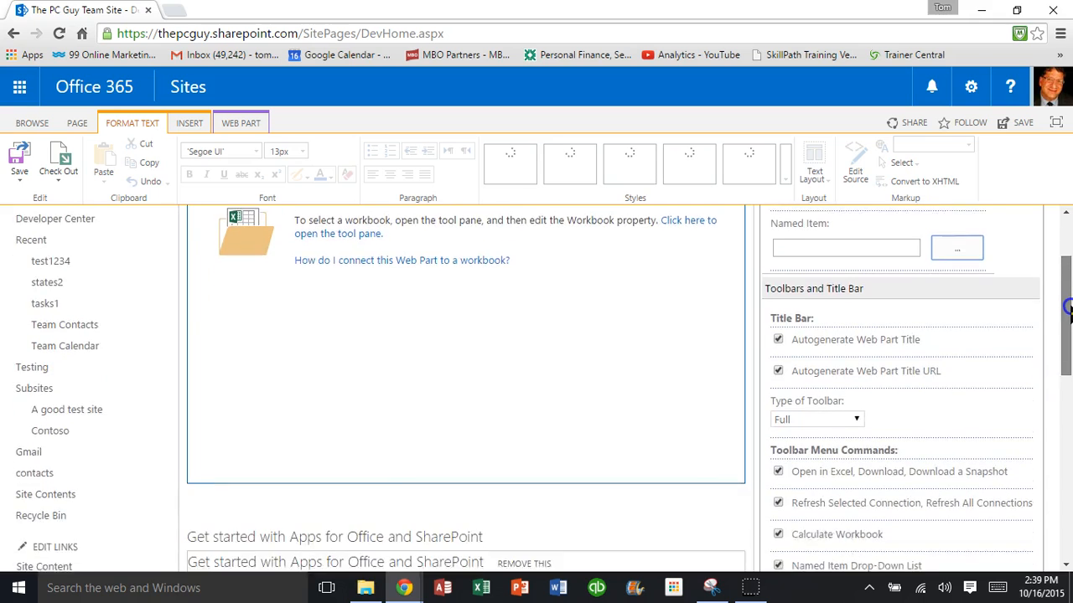
scroll("down", 3)
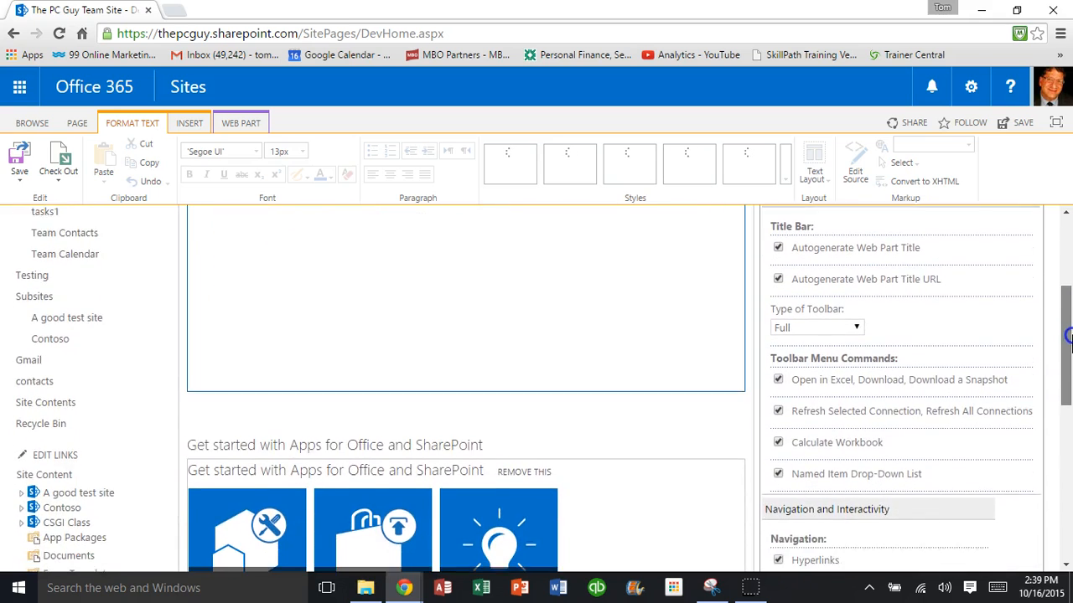
scroll("down", 3)
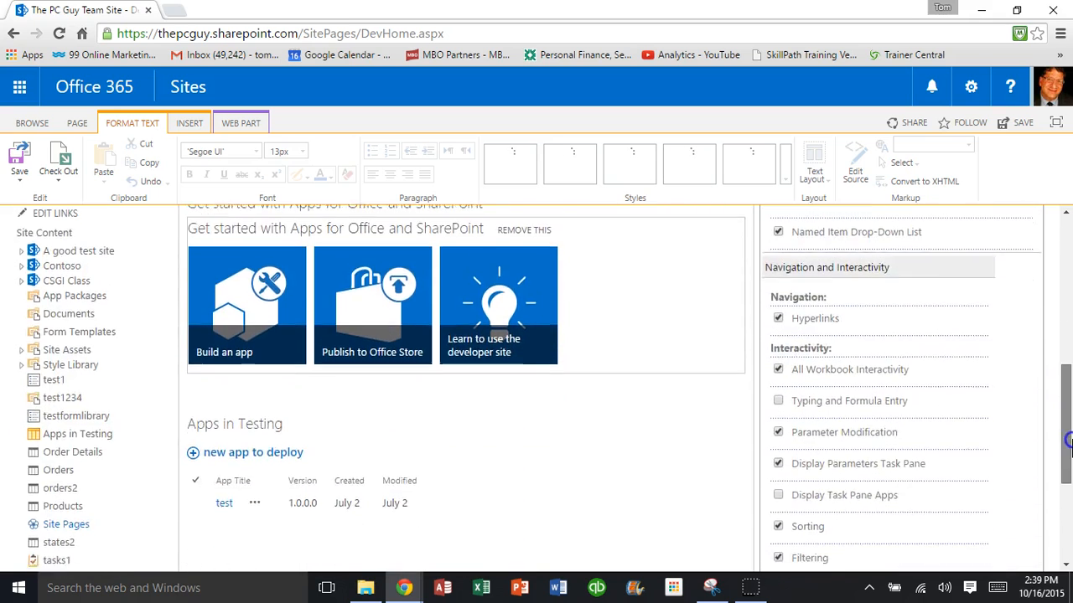
scroll("down", 3)
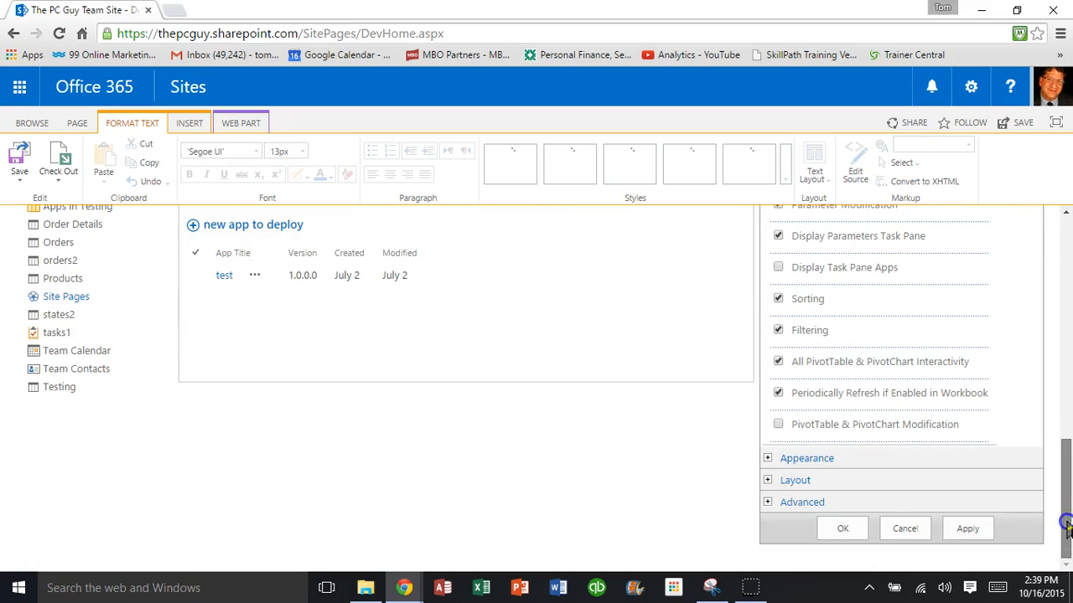
left_click(967, 528)
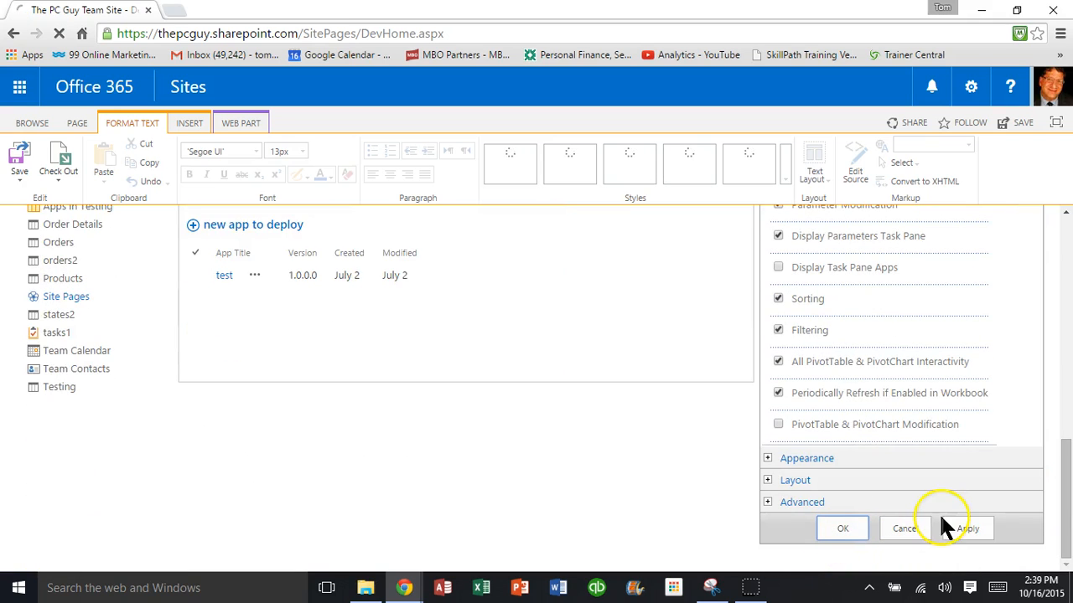
left_click(969, 528)
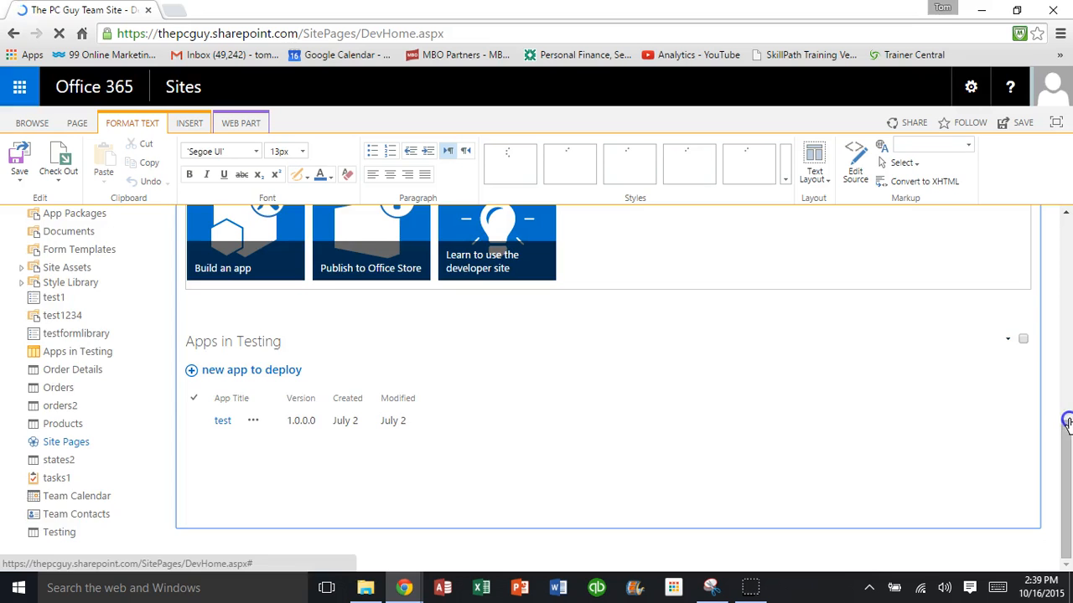
Save the edited home page so the web part shows the Company Budget workbook
scroll("down", 3)
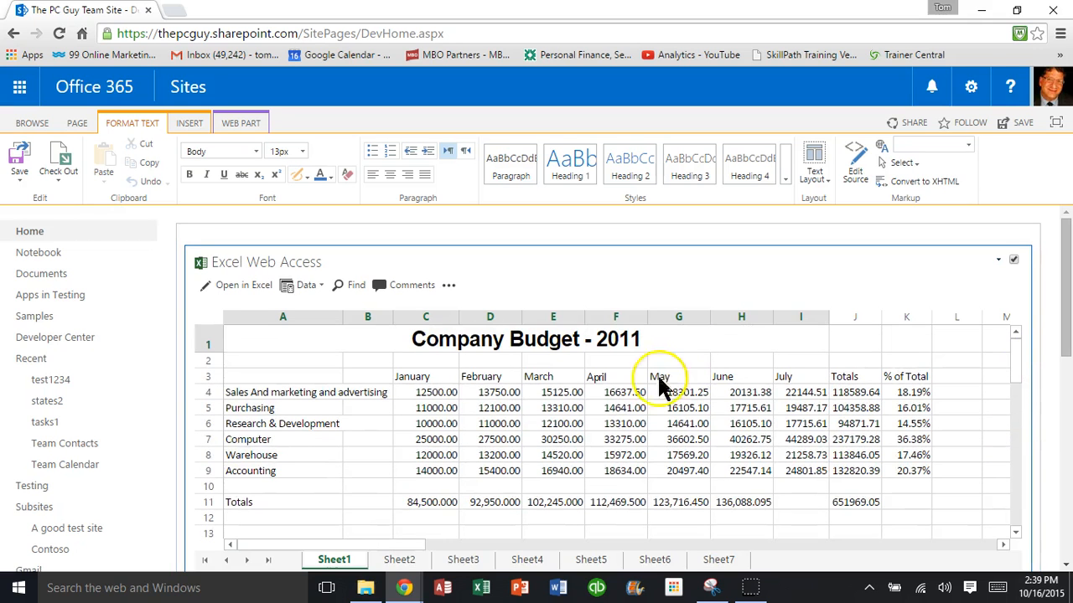
mouse_move(517, 350)
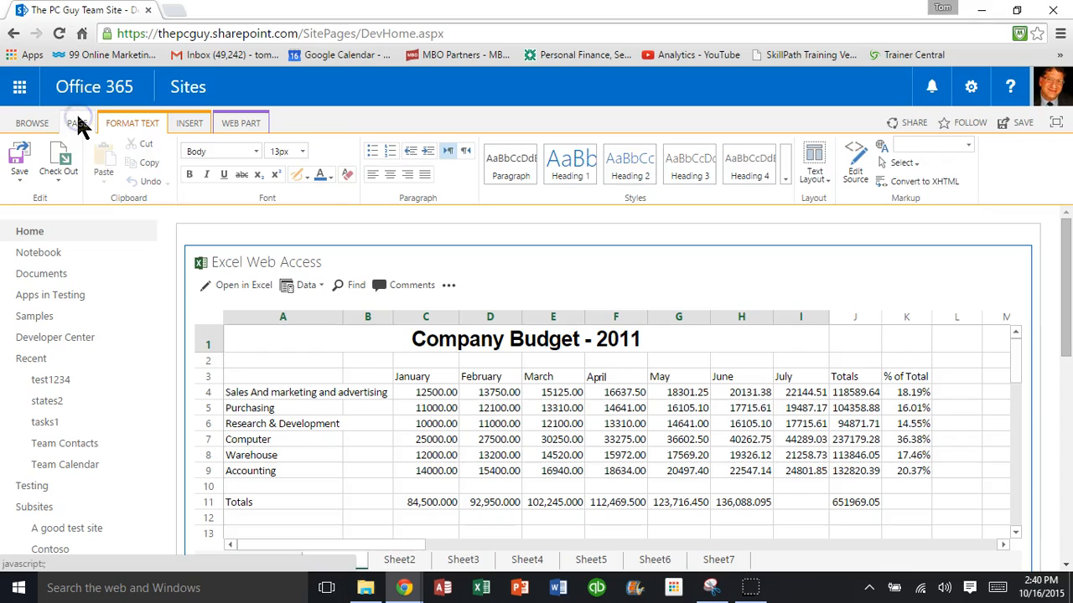
left_click(77, 122)
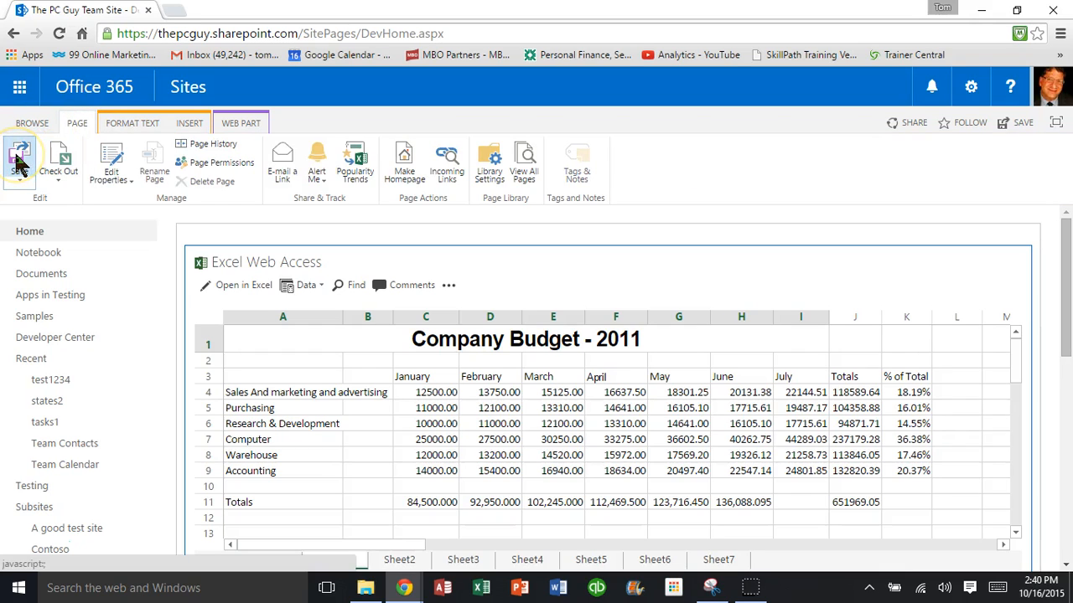
left_click(18, 154)
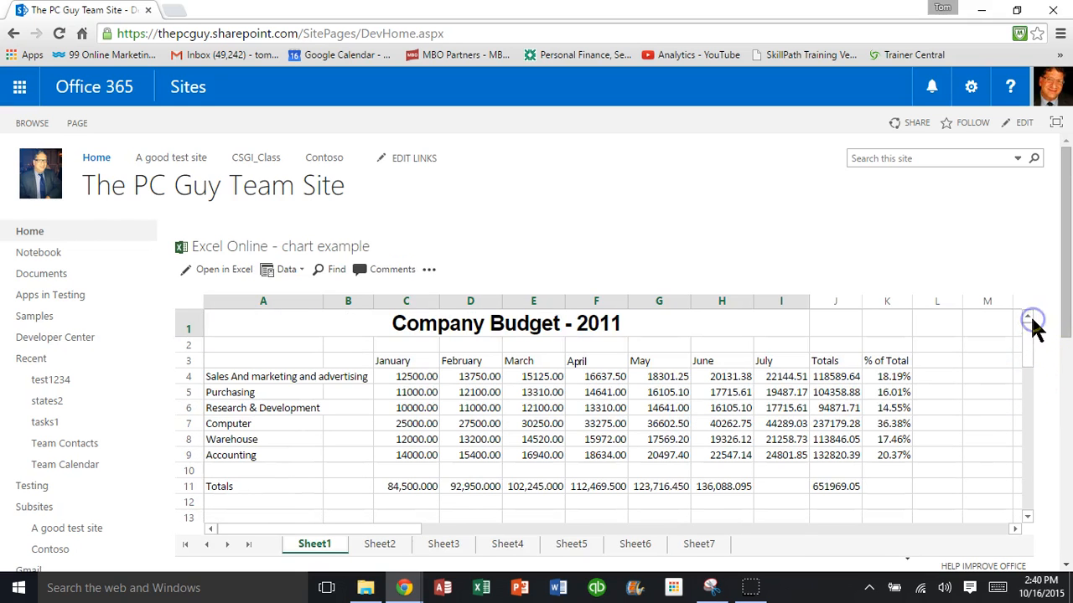
mouse_move(238, 267)
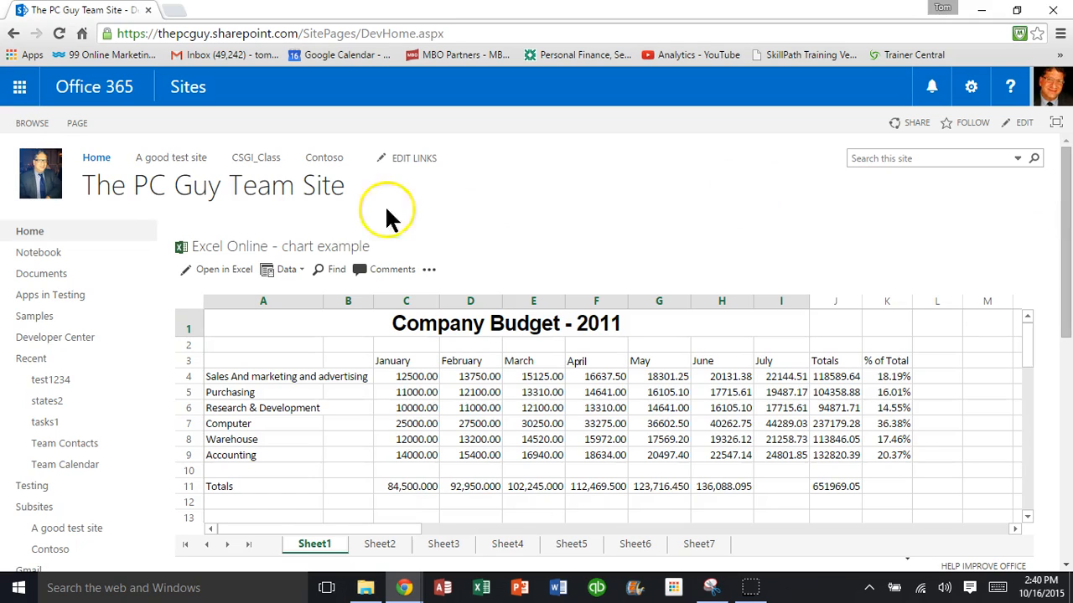
mouse_move(147, 299)
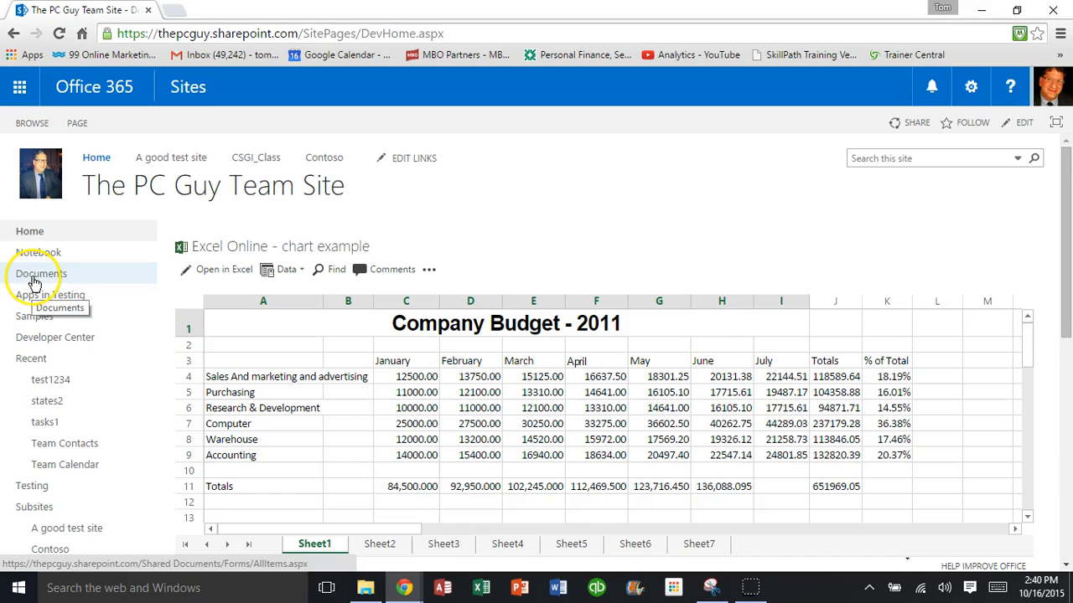
Navigate from the home page to the site's Documents library
left_click(40, 275)
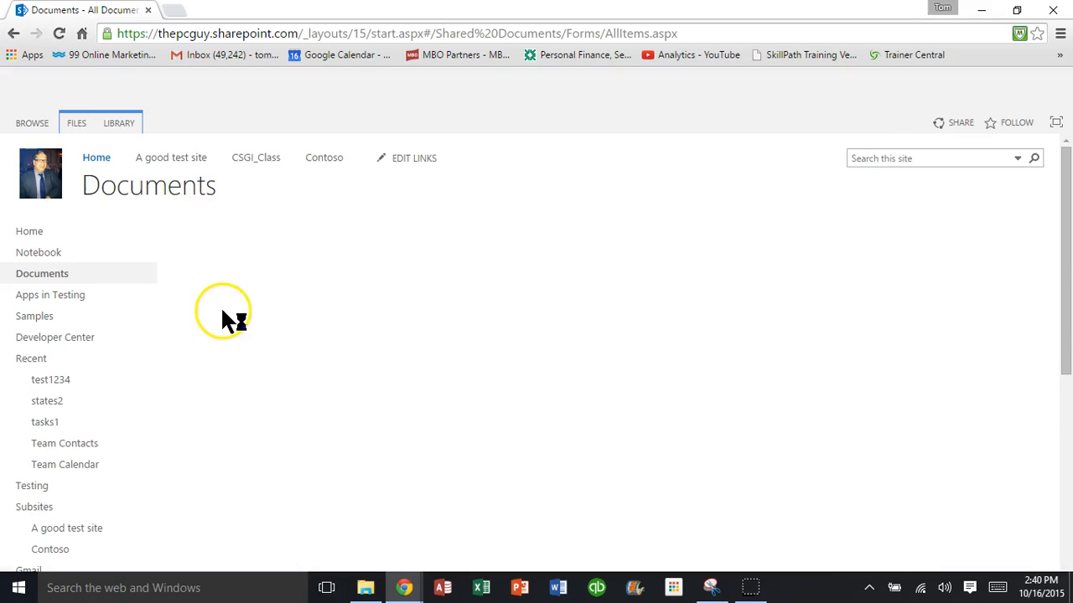
Open the chart example workbook from Documents to view it in Excel Online
left_click(42, 273)
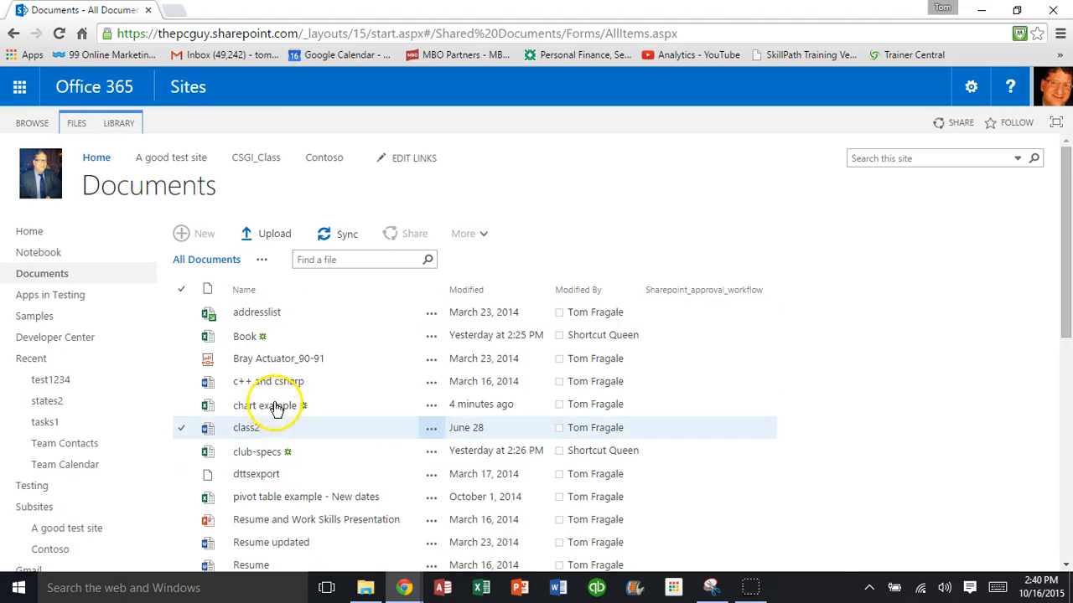
left_click(265, 404)
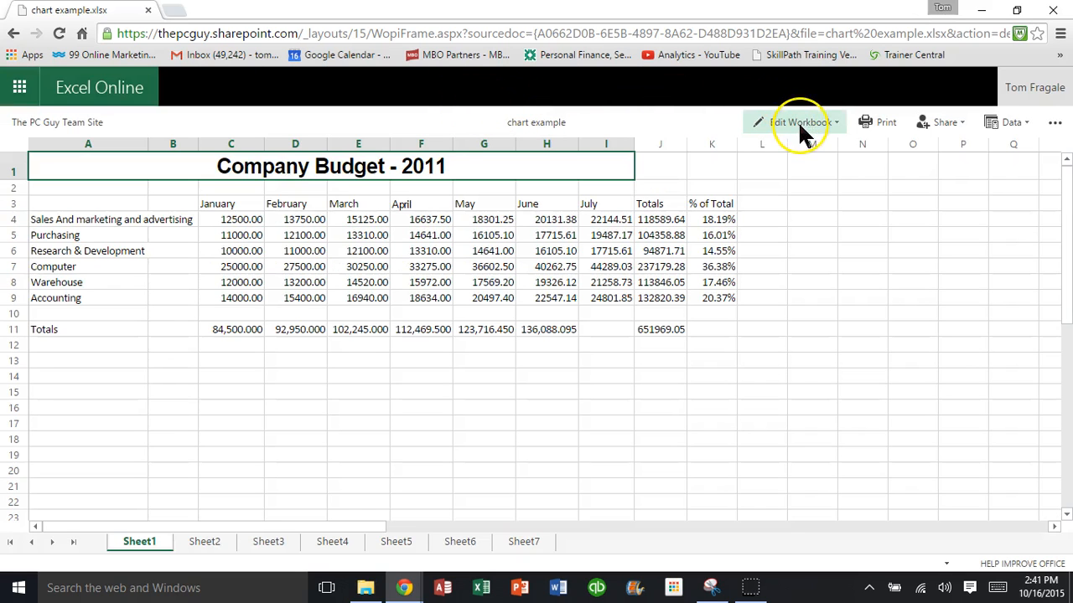
Edit in Excel Online, retitling to 'Company Budget - 2015' and renaming cell A4 to 'Sales'
left_click(797, 122)
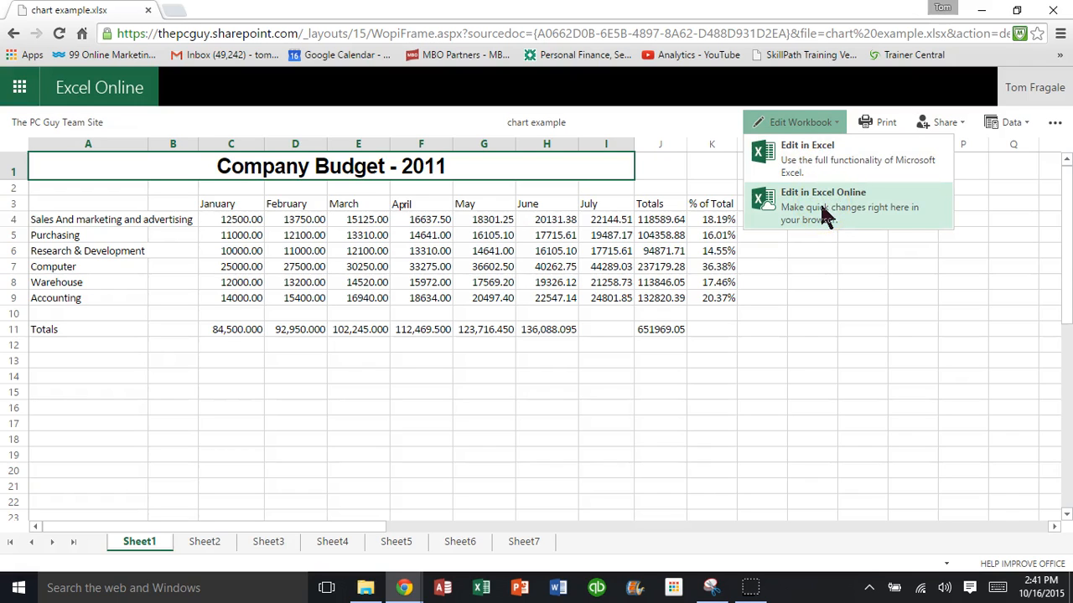
left_click(823, 204)
type("5")
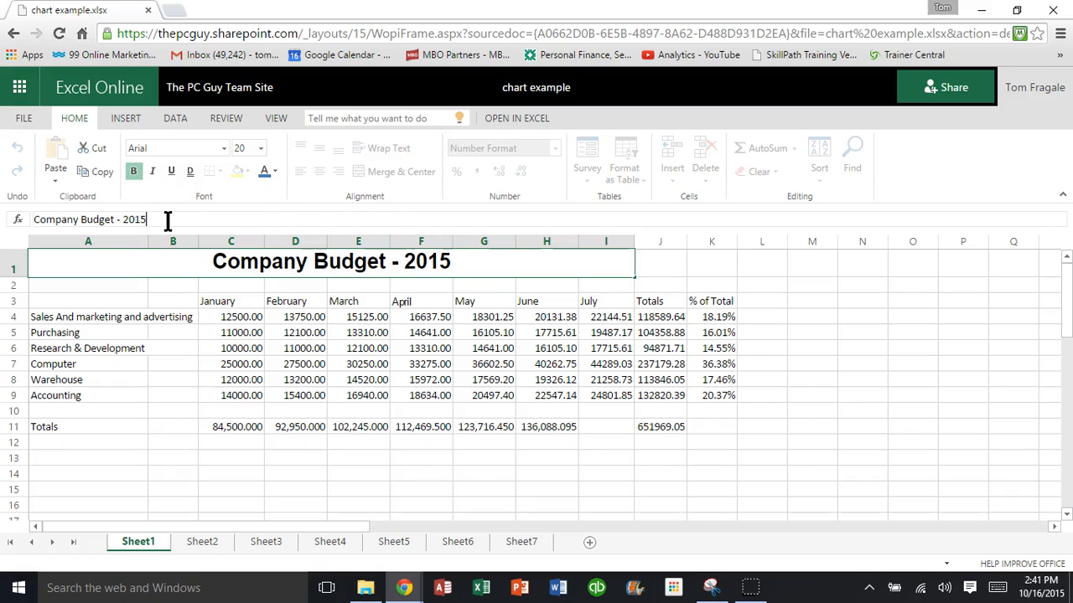
left_click(88, 285)
type("Sales")
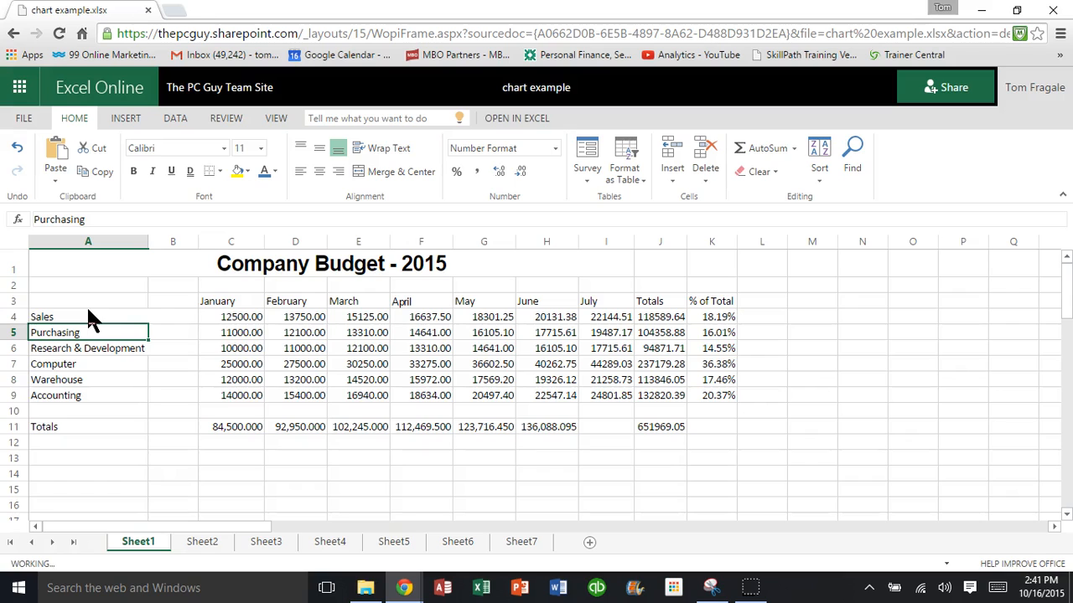
left_click(87, 268)
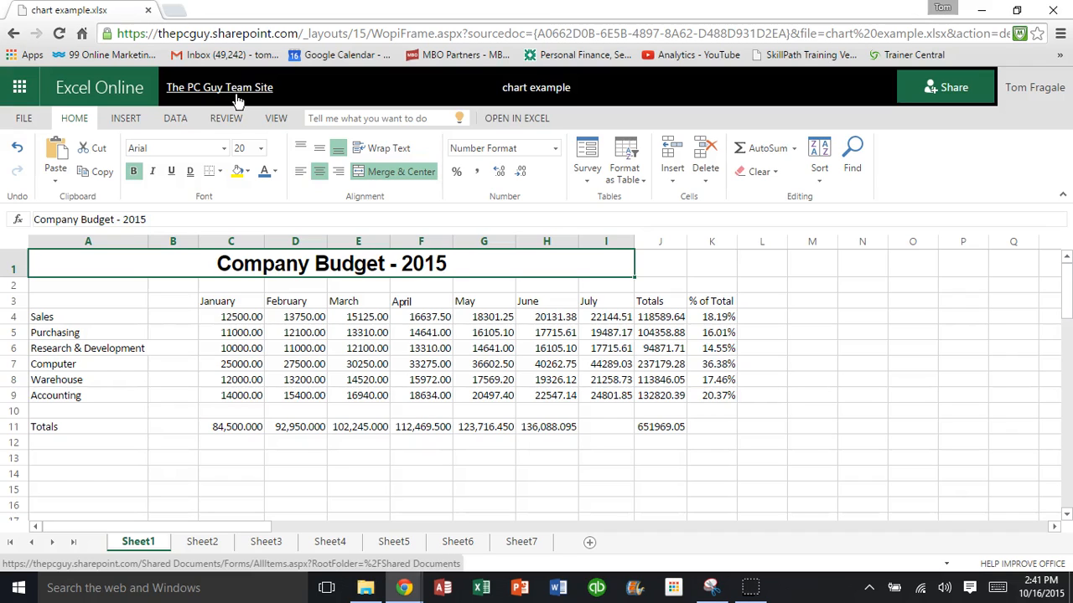
Return to The PC Guy Team Site from Excel Online
left_click(218, 87)
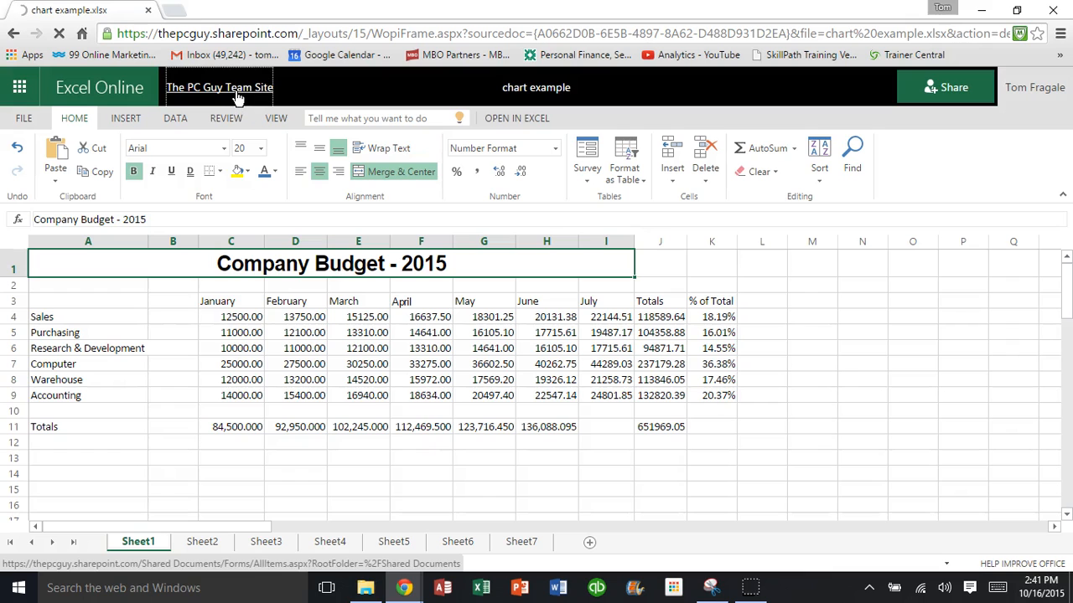
left_click(218, 87)
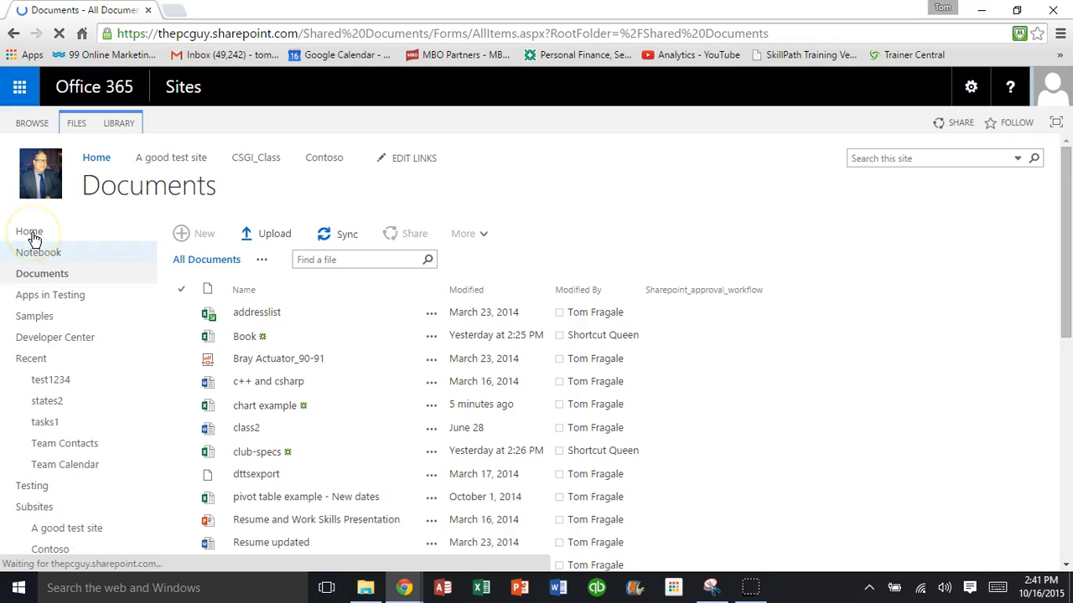
Return to the PC Guy Team Site home page showing the updated Company Budget - 2015 web part
left_click(29, 231)
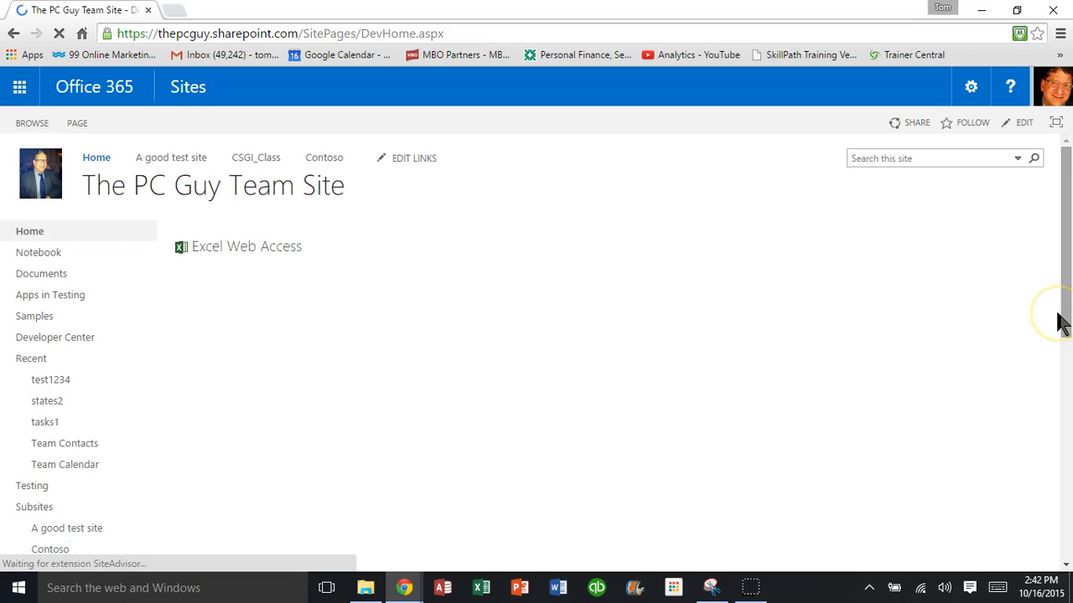
mouse_move(889, 289)
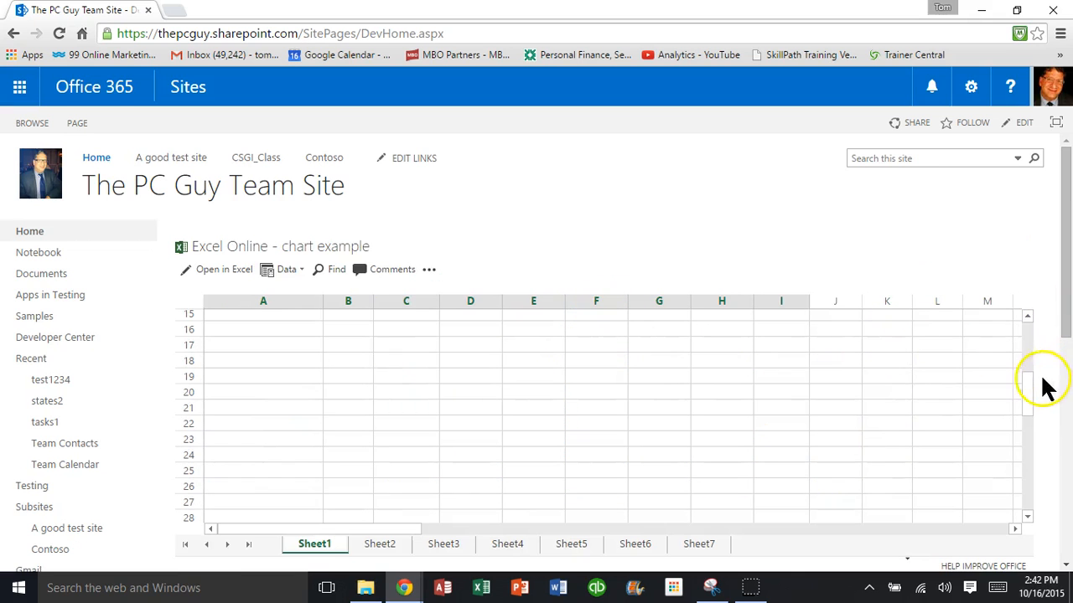
scroll("up", 3)
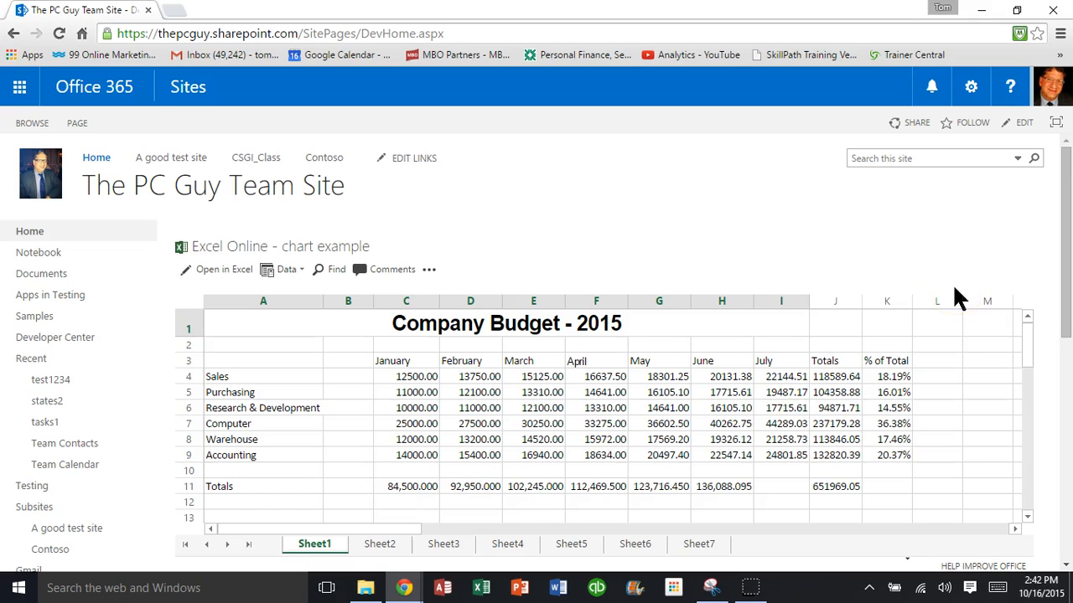
mouse_move(997, 293)
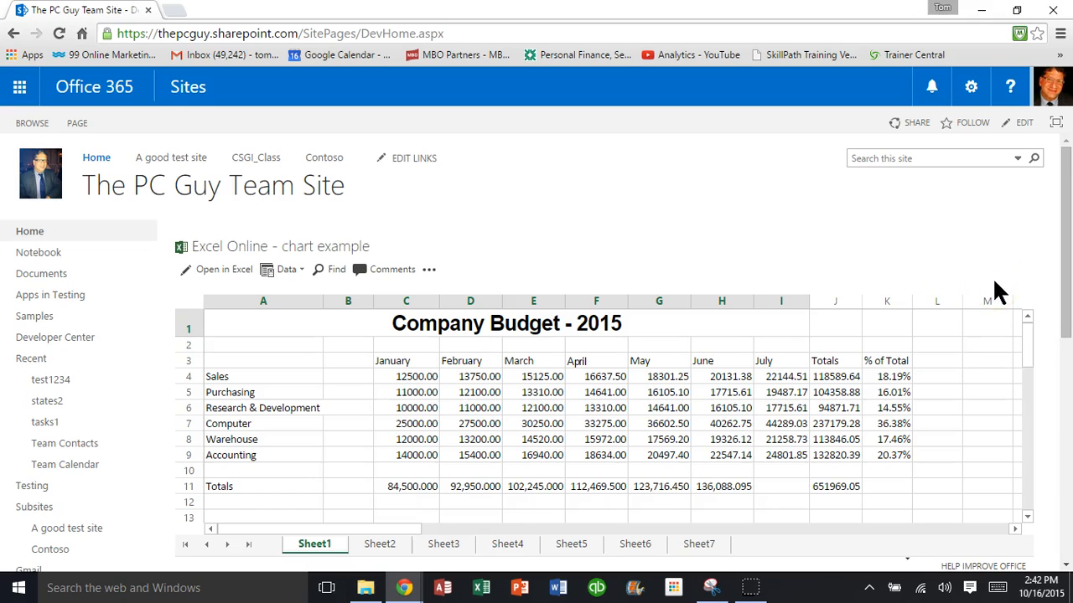
mouse_move(818, 215)
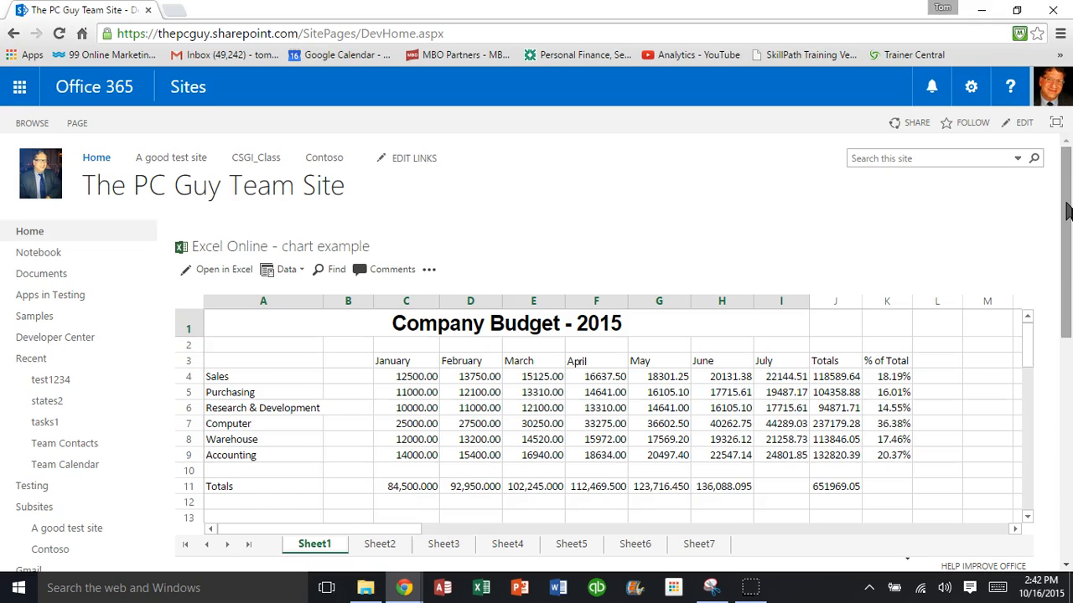
mouse_move(1059, 326)
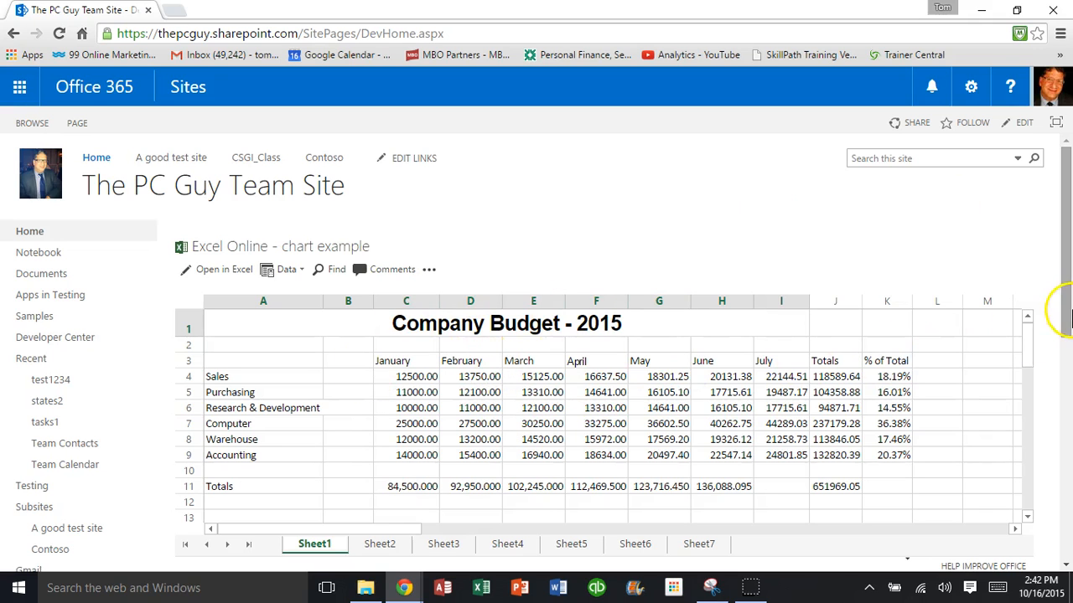